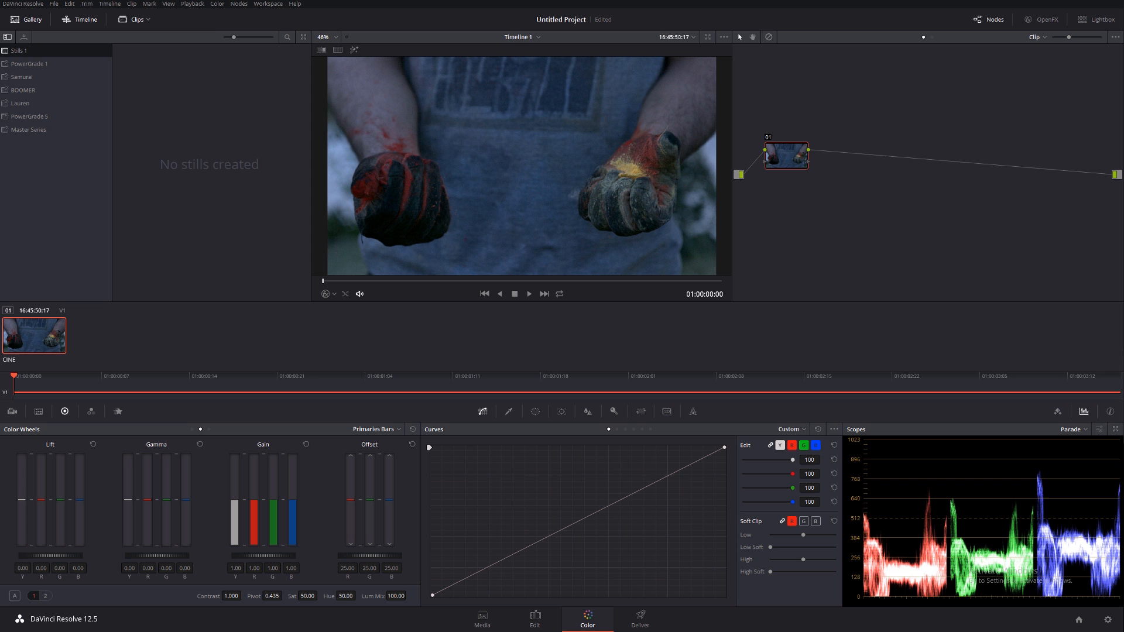
Play the powder-punch clip to the moment powder bursts from both fists, around 01:00:01:11.
click(530, 294)
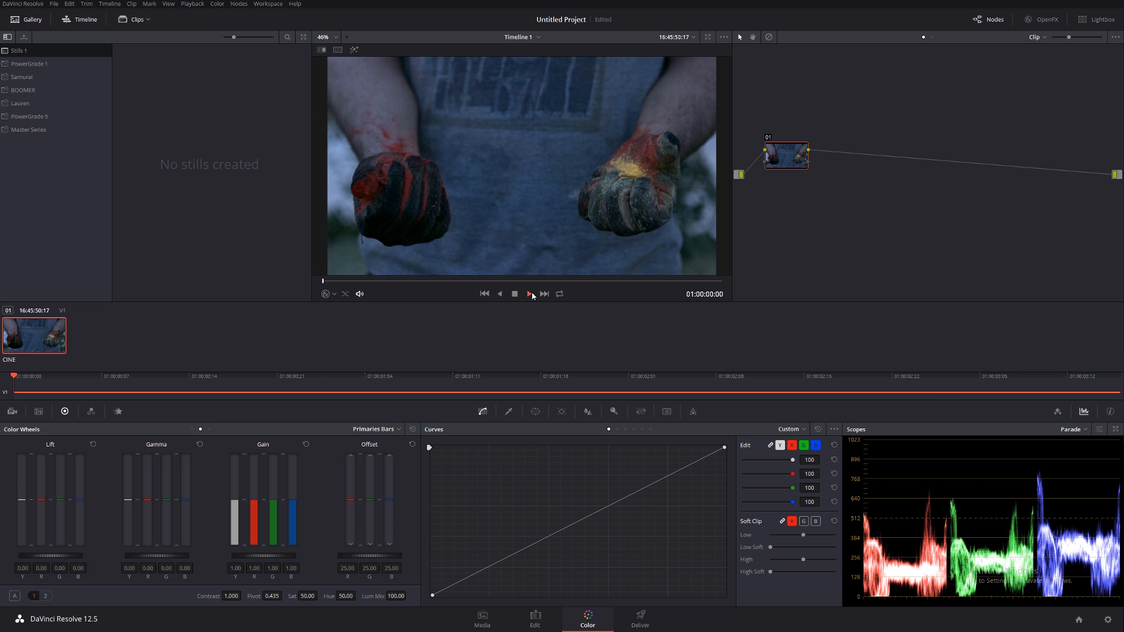
click(528, 293)
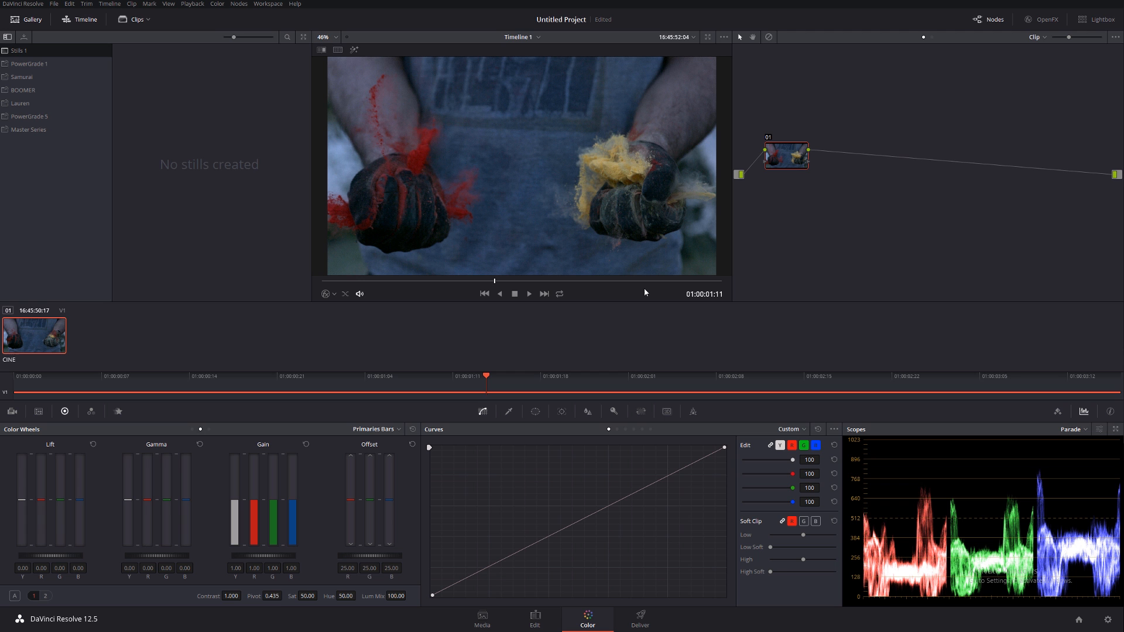
mouse_move(675, 27)
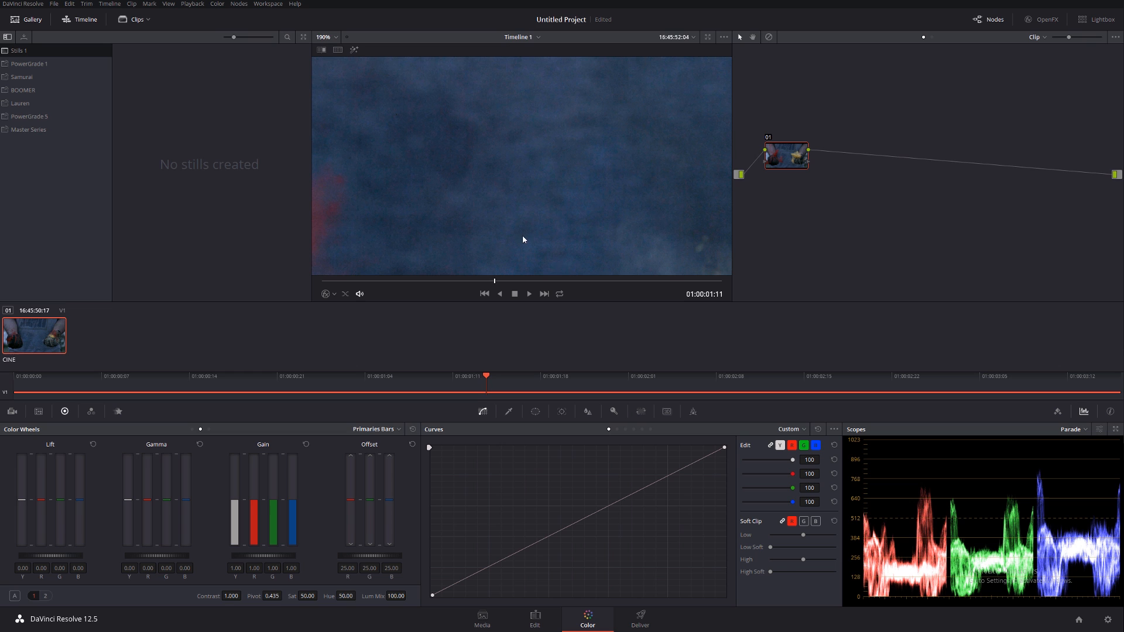
mouse_move(564, 274)
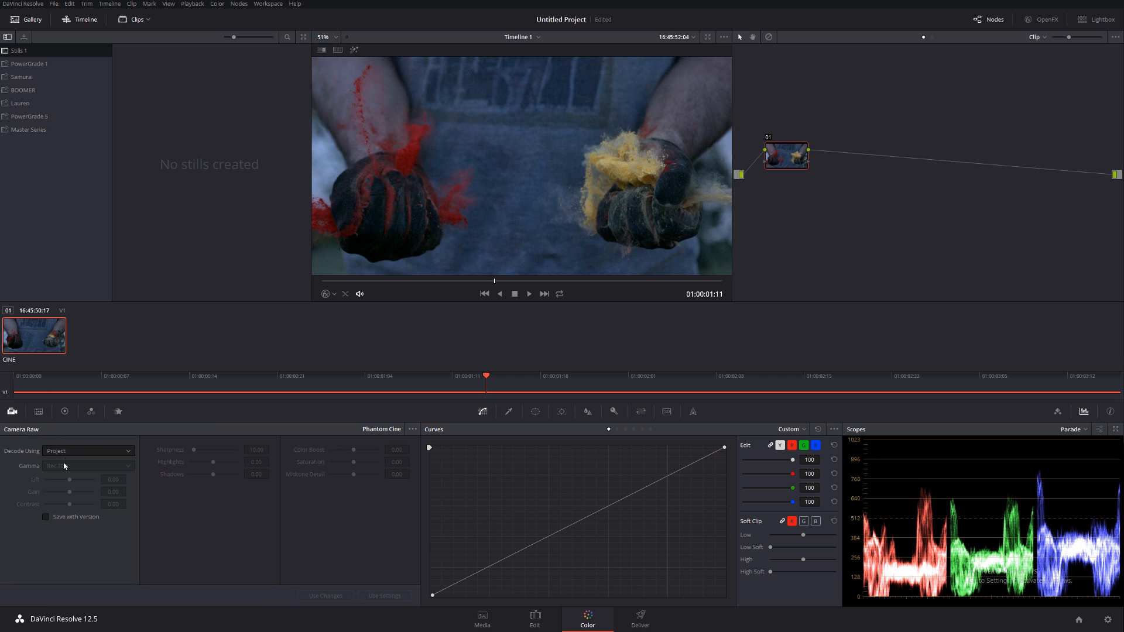
Decode raw using Clip settings, compare Log 1 and Log 2 gamma, then return to Rec.709.
click(87, 466)
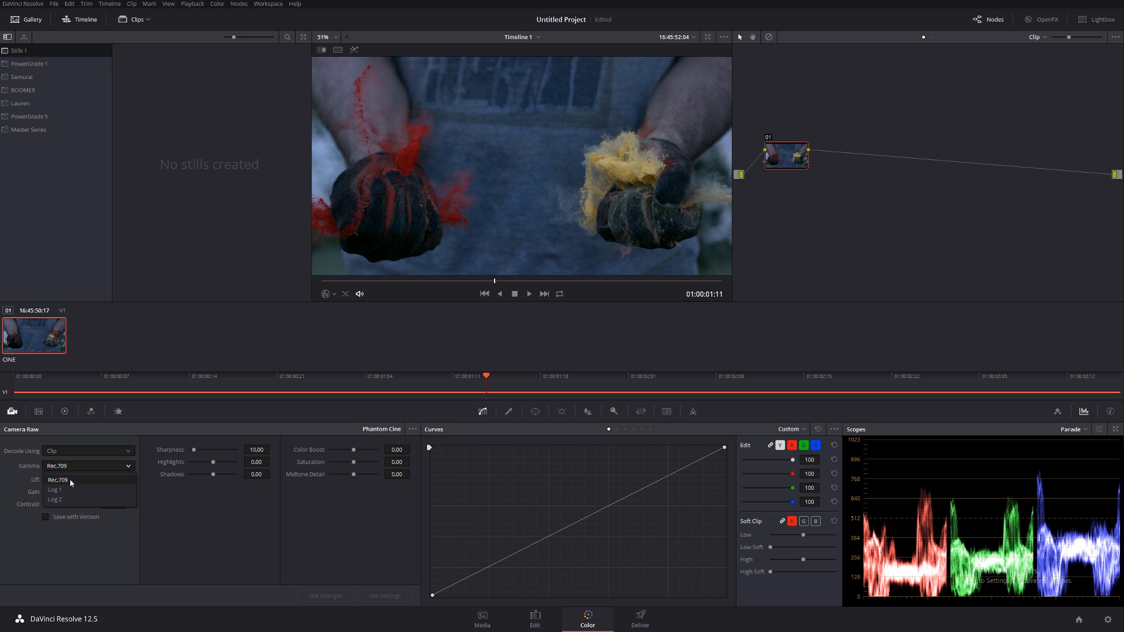
click(55, 489)
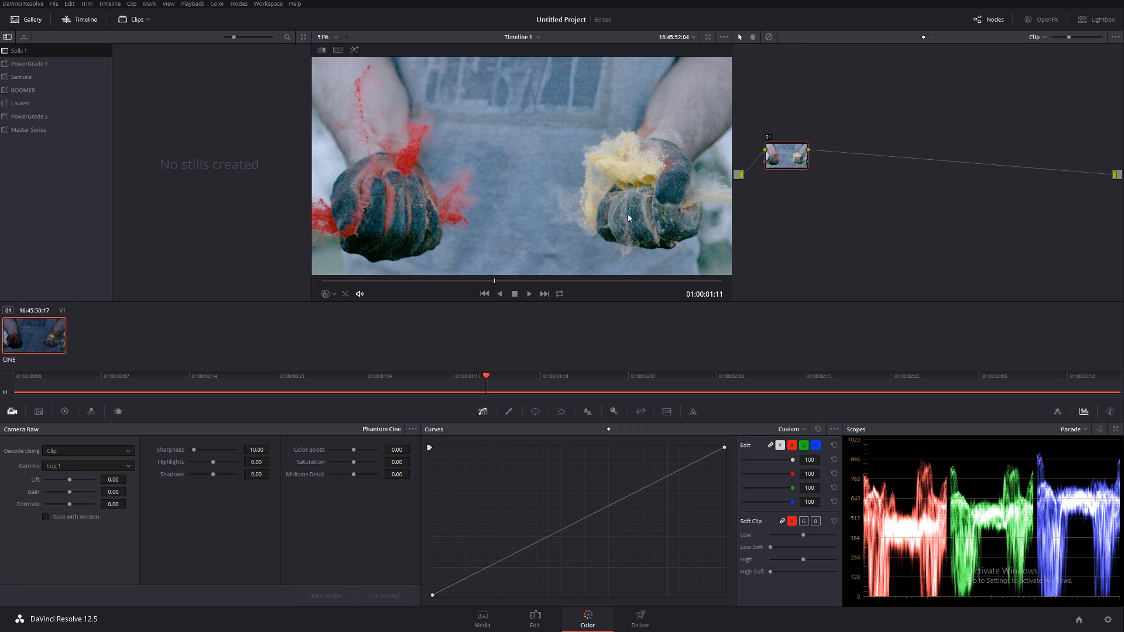
mouse_move(520, 148)
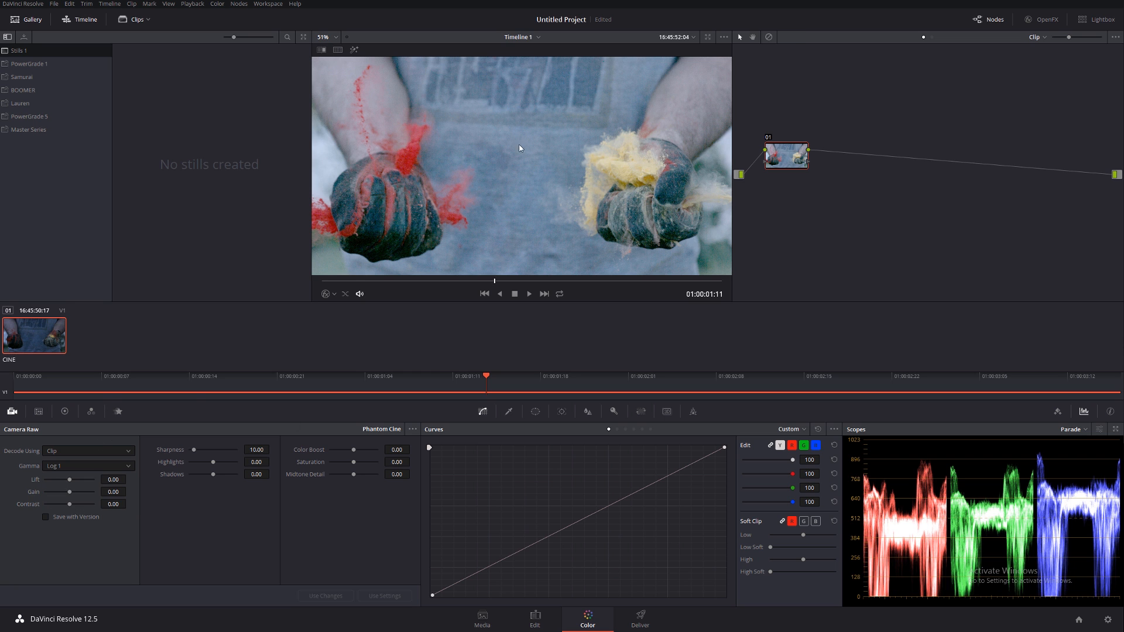
click(88, 466)
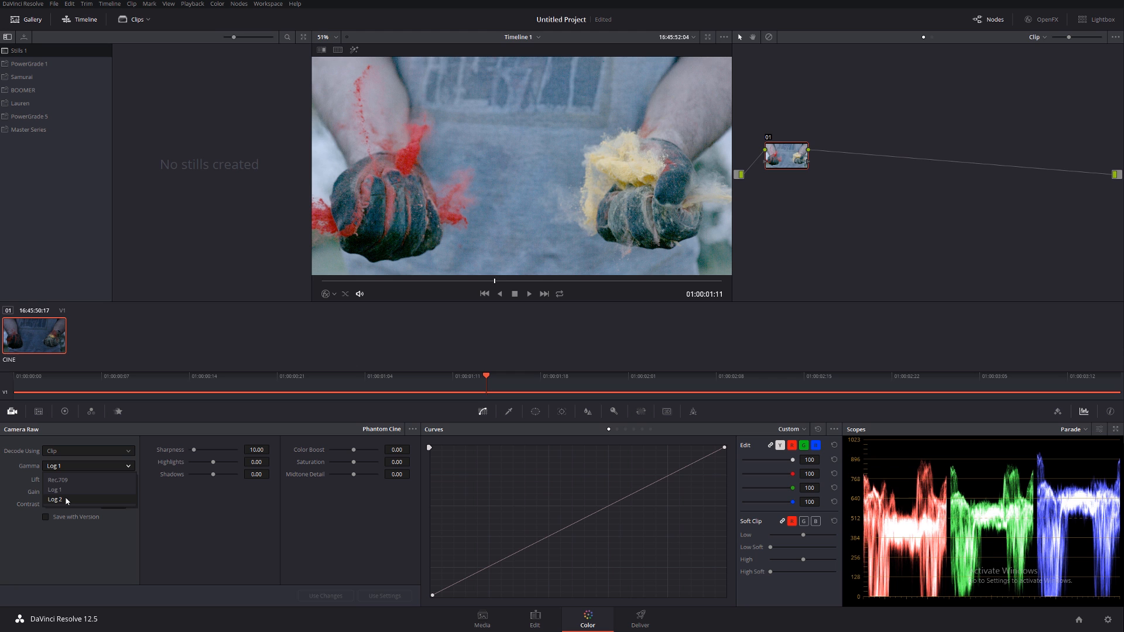
click(56, 500)
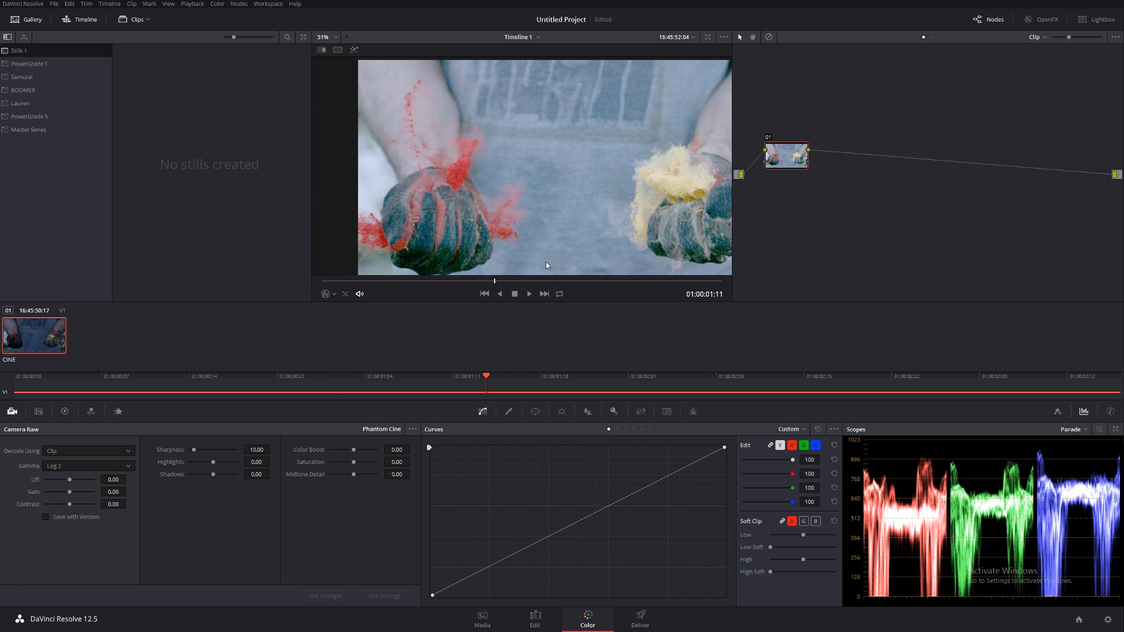
click(88, 466)
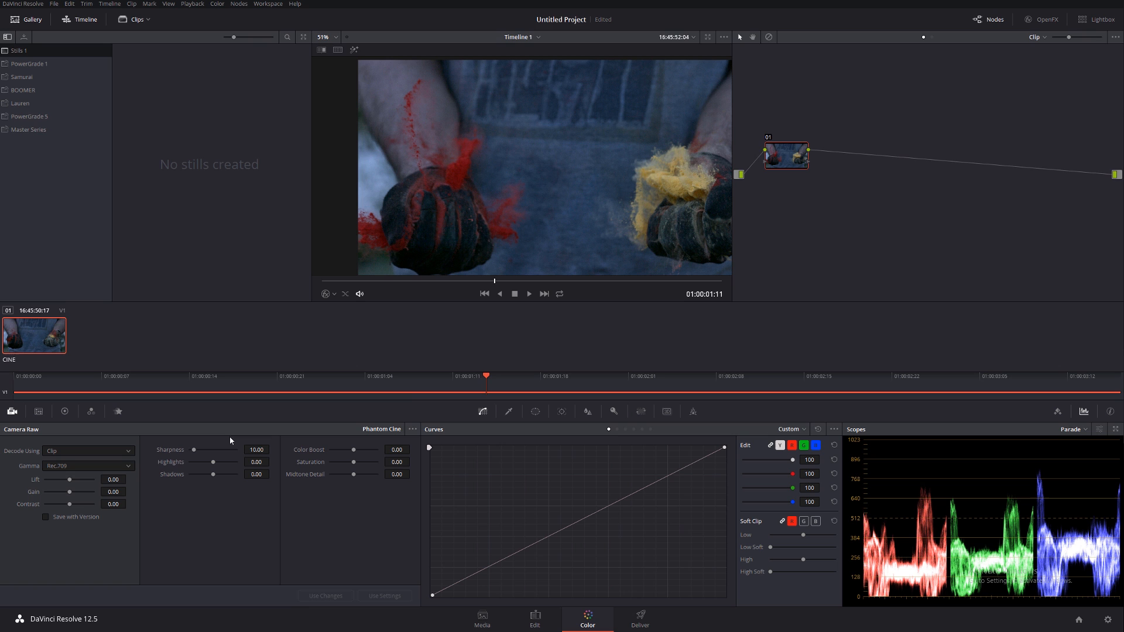
mouse_move(1064, 541)
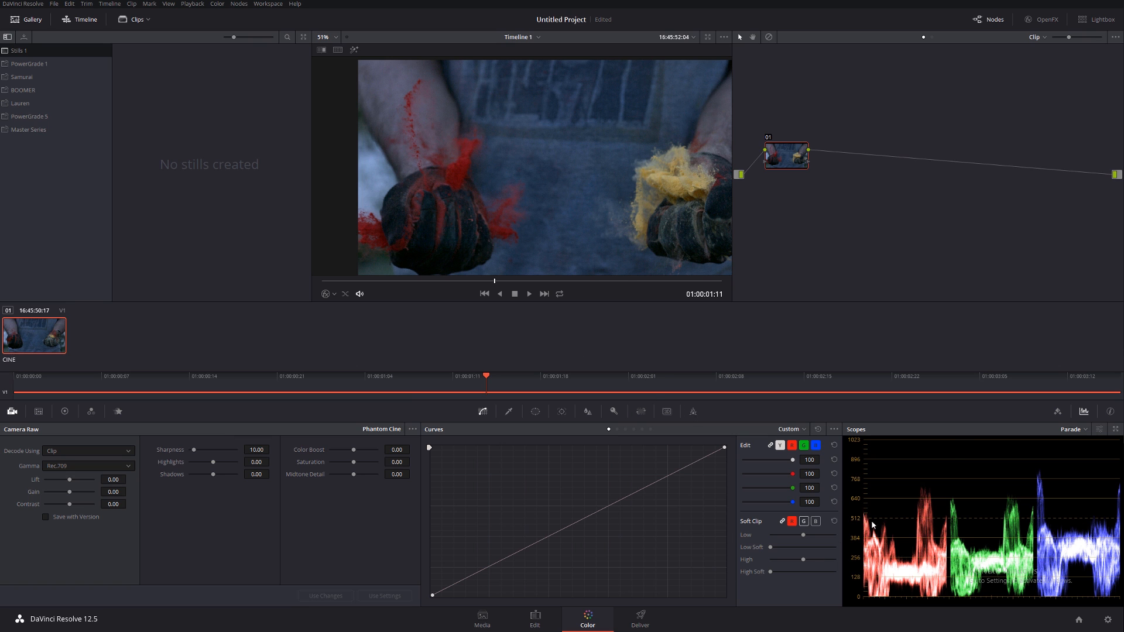
mouse_move(451, 275)
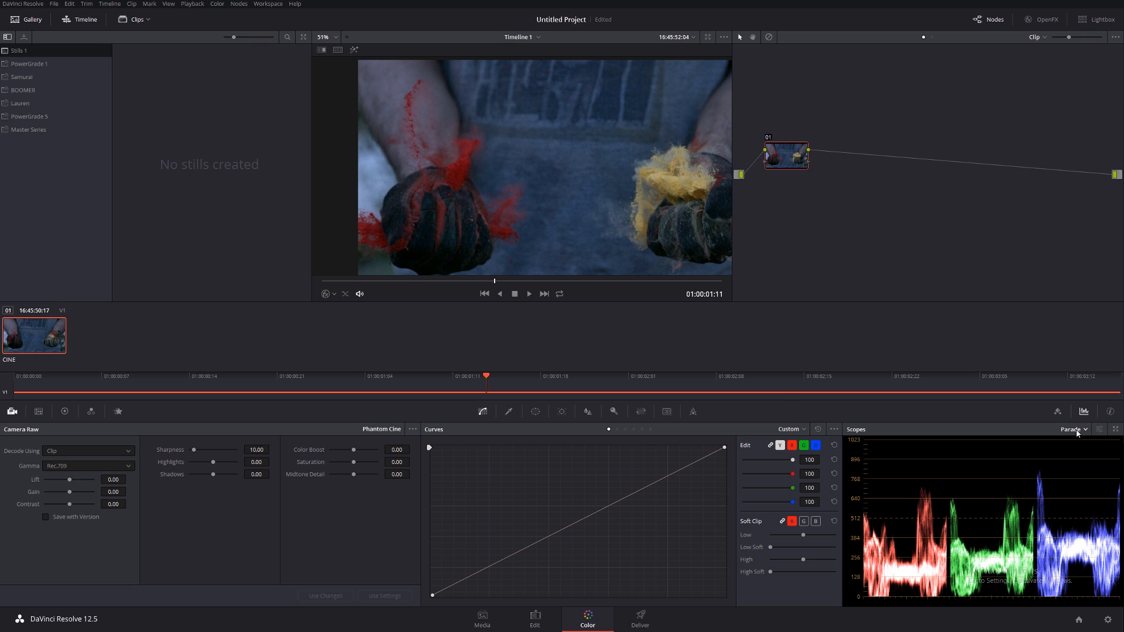
Switch the scopes panel from the RGB Parade to the Vectorscope.
click(1073, 429)
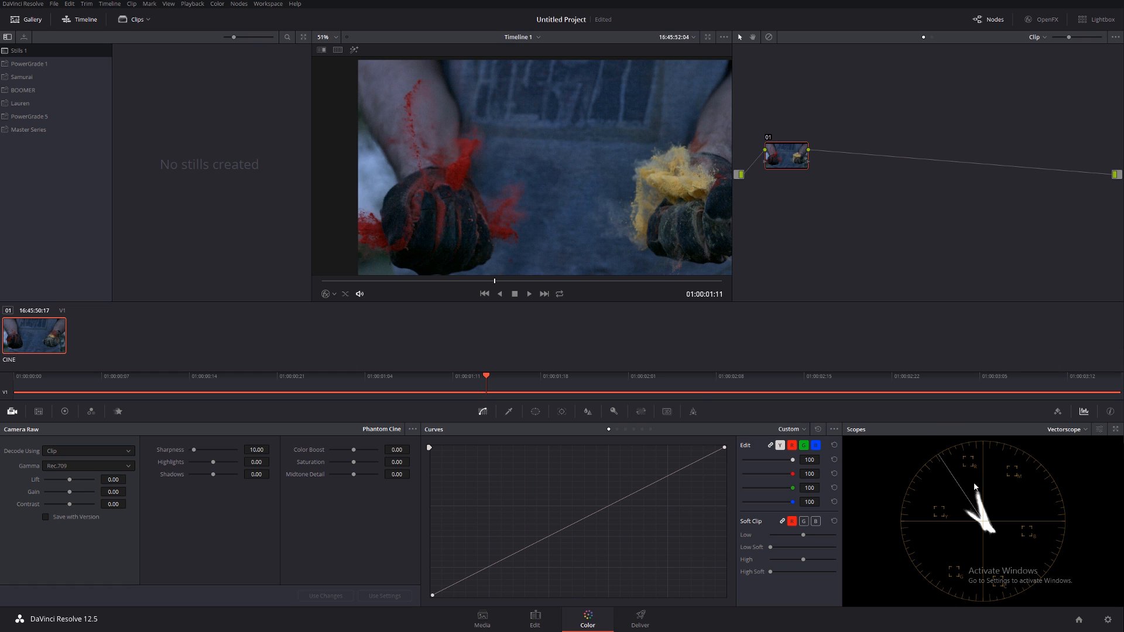
mouse_move(473, 233)
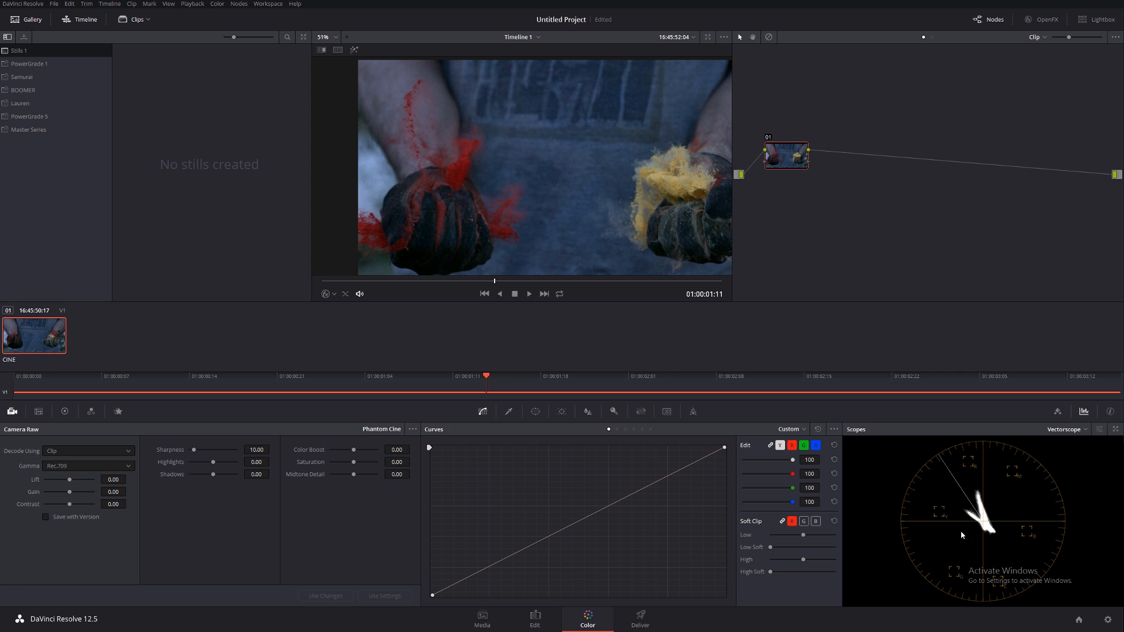
mouse_move(522, 282)
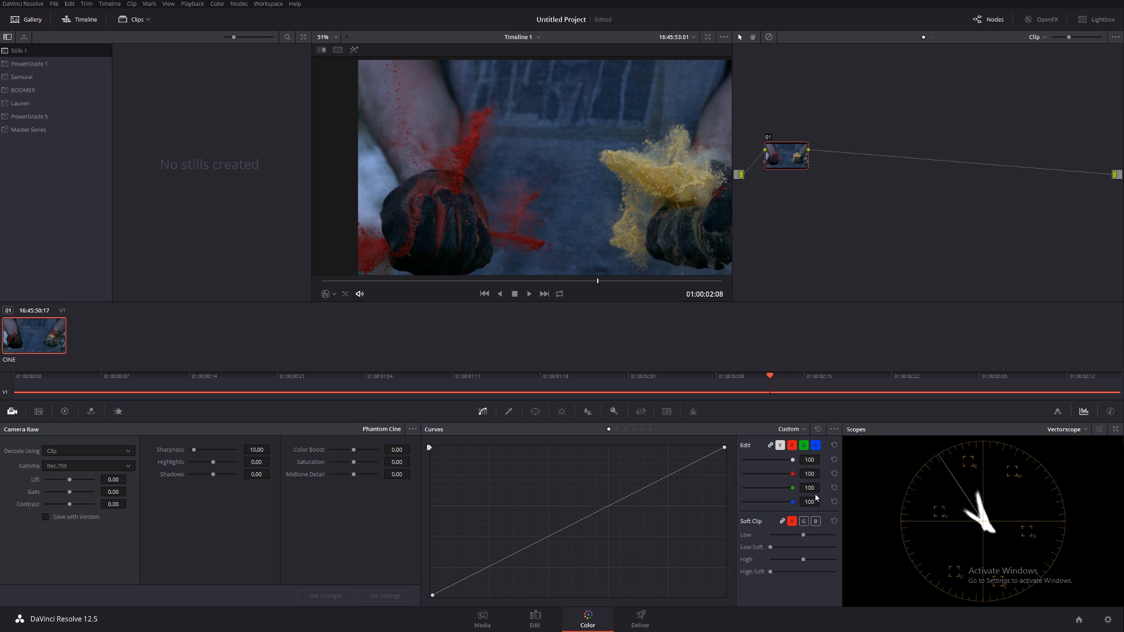
mouse_move(985, 527)
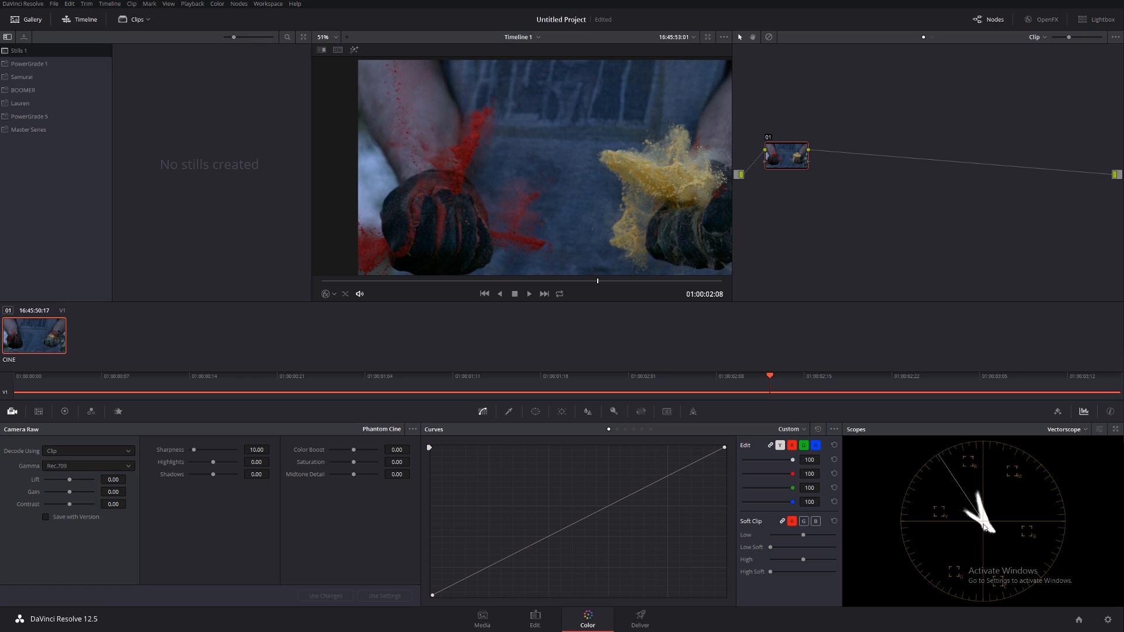
mouse_move(942, 515)
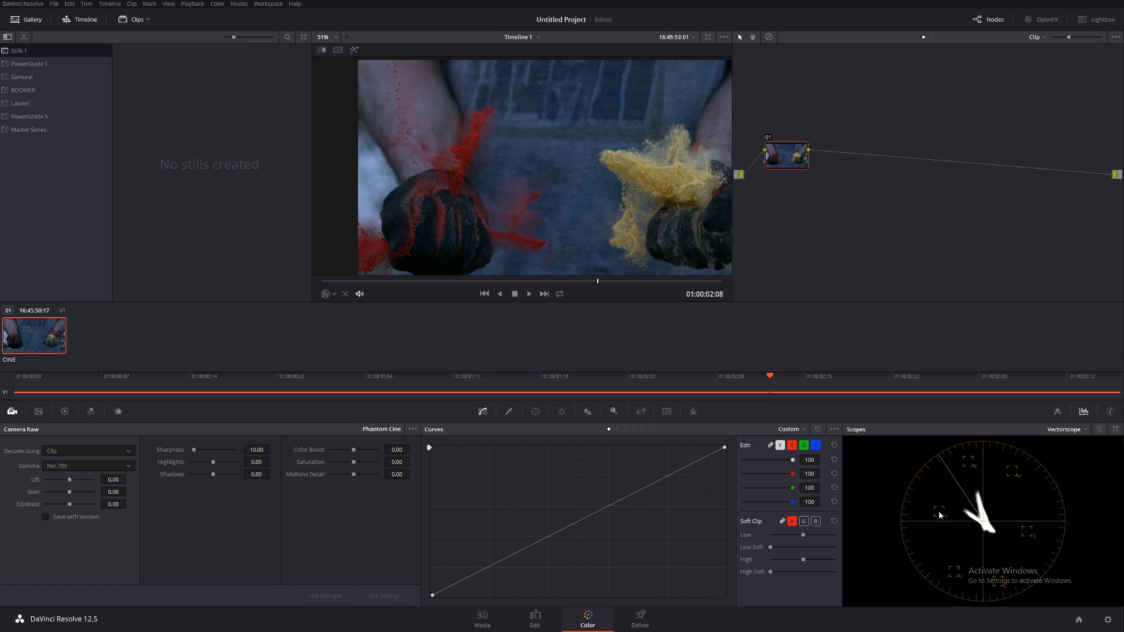
mouse_move(968, 462)
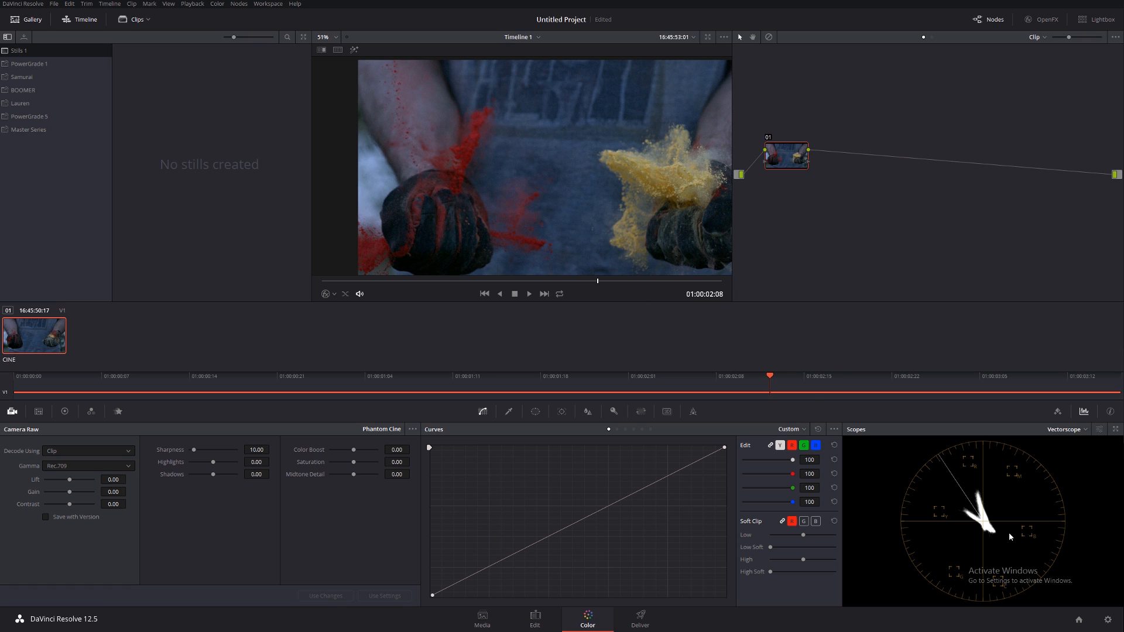
mouse_move(1009, 550)
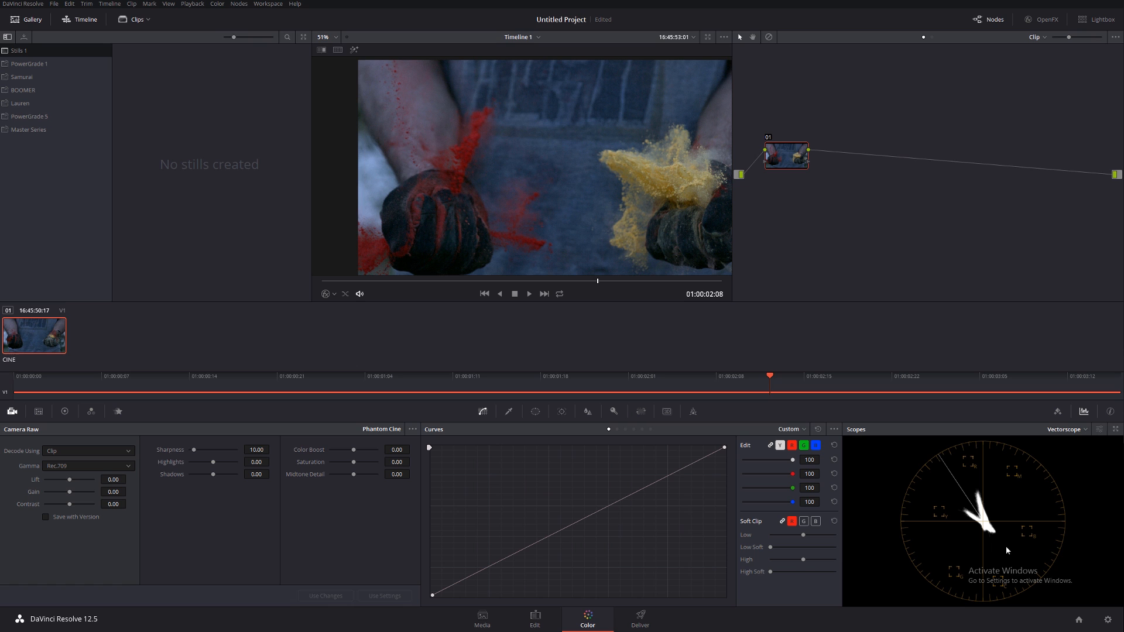
mouse_move(1015, 556)
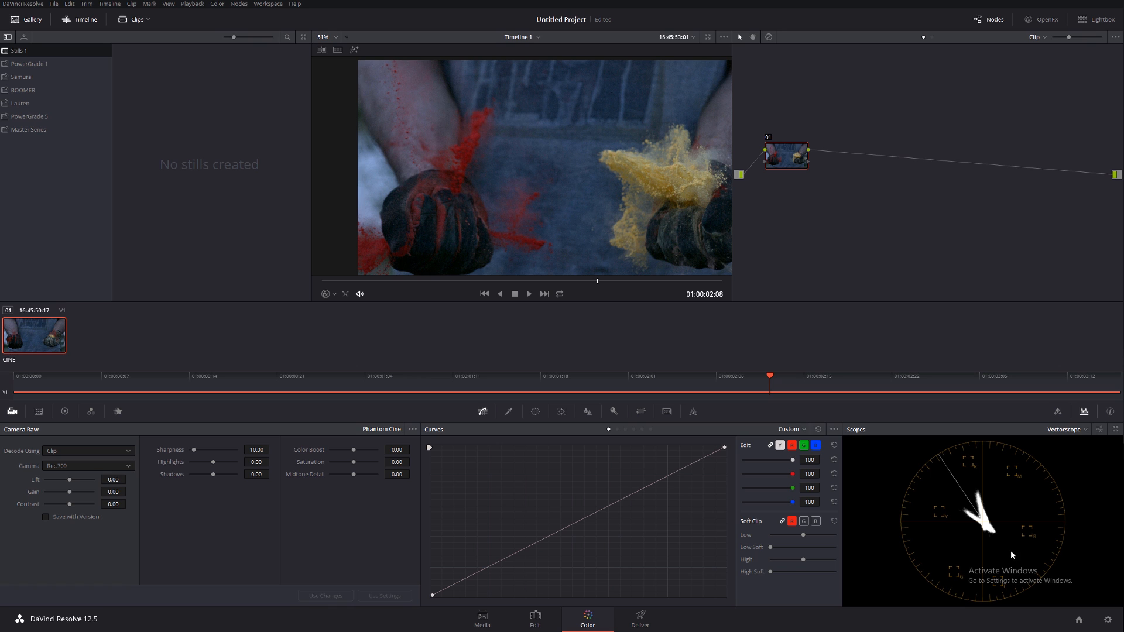
mouse_move(1031, 554)
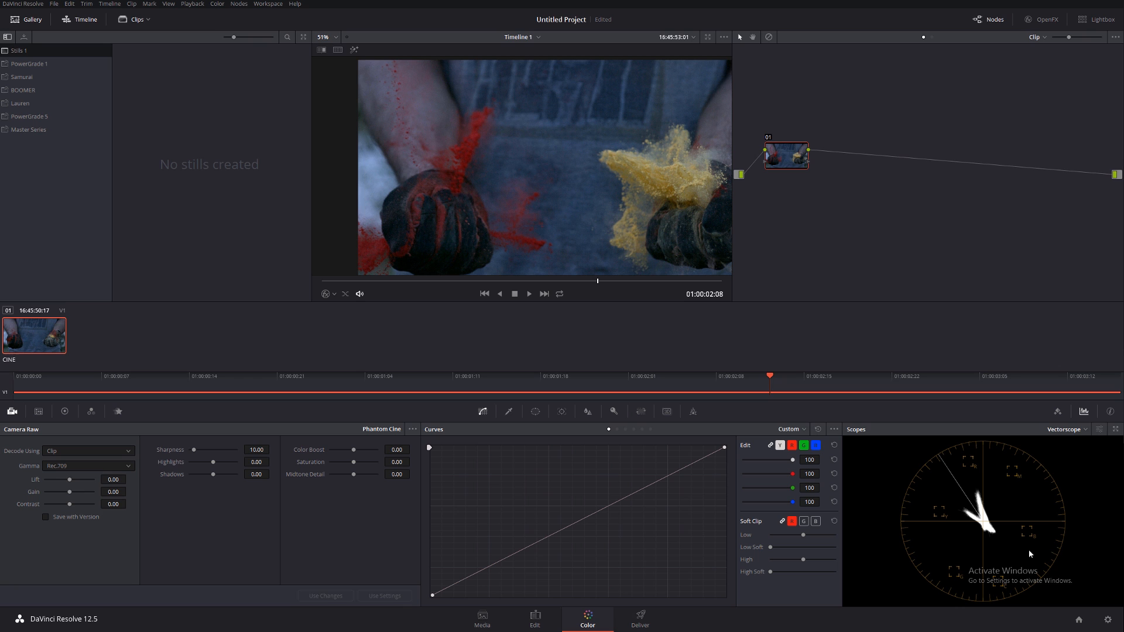
mouse_move(118, 412)
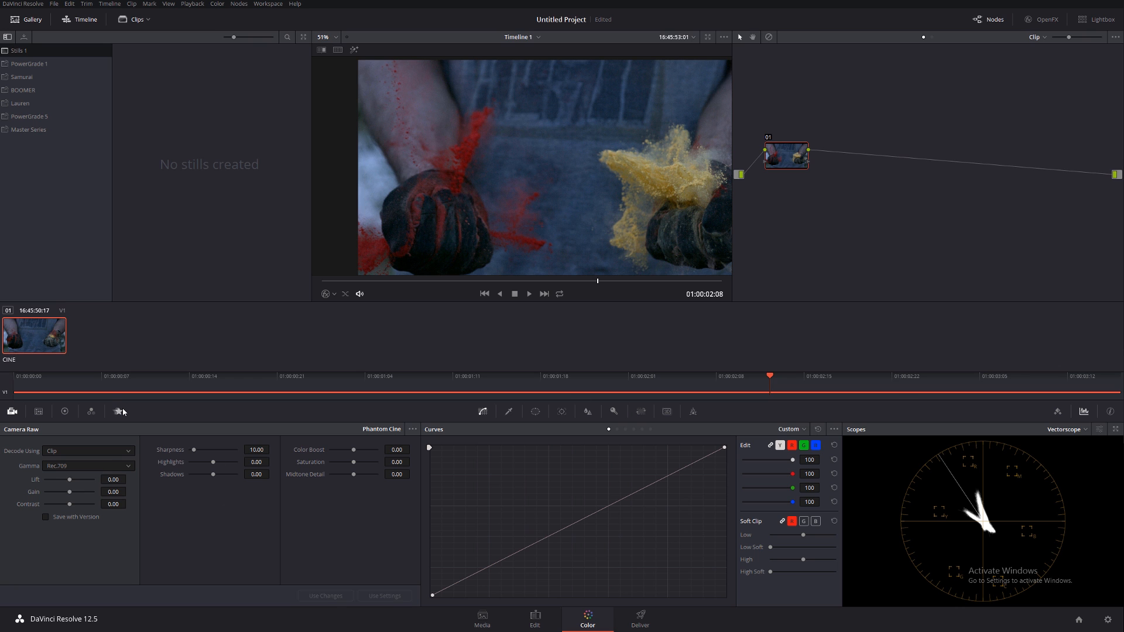
Open noise reduction and set the spatial chroma threshold to 10.0.
click(117, 411)
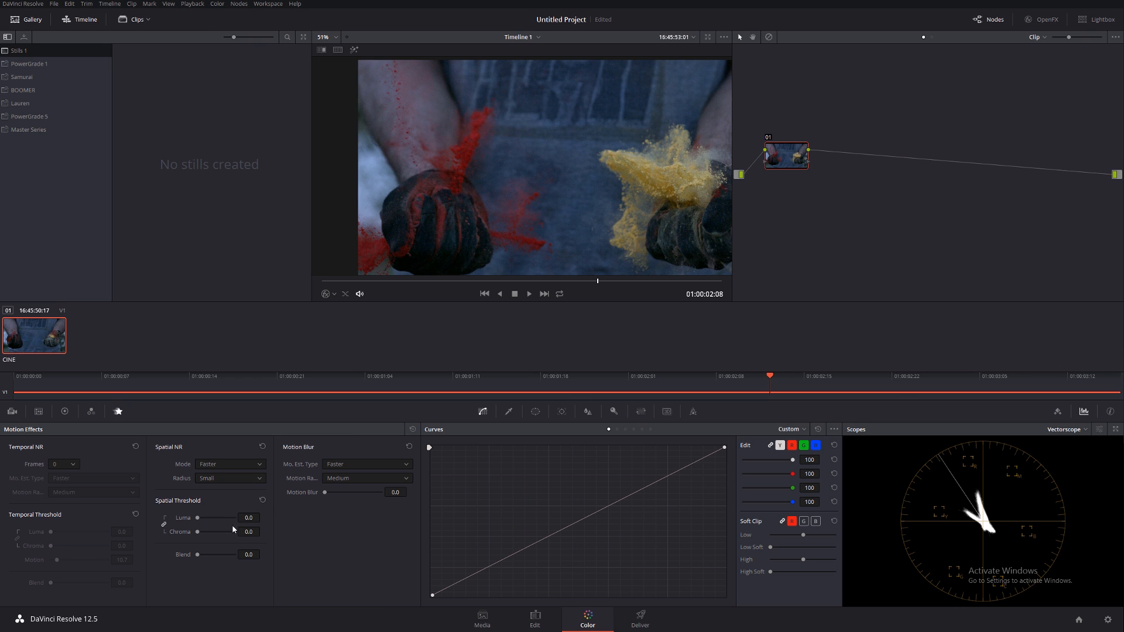
click(249, 518)
text(2)
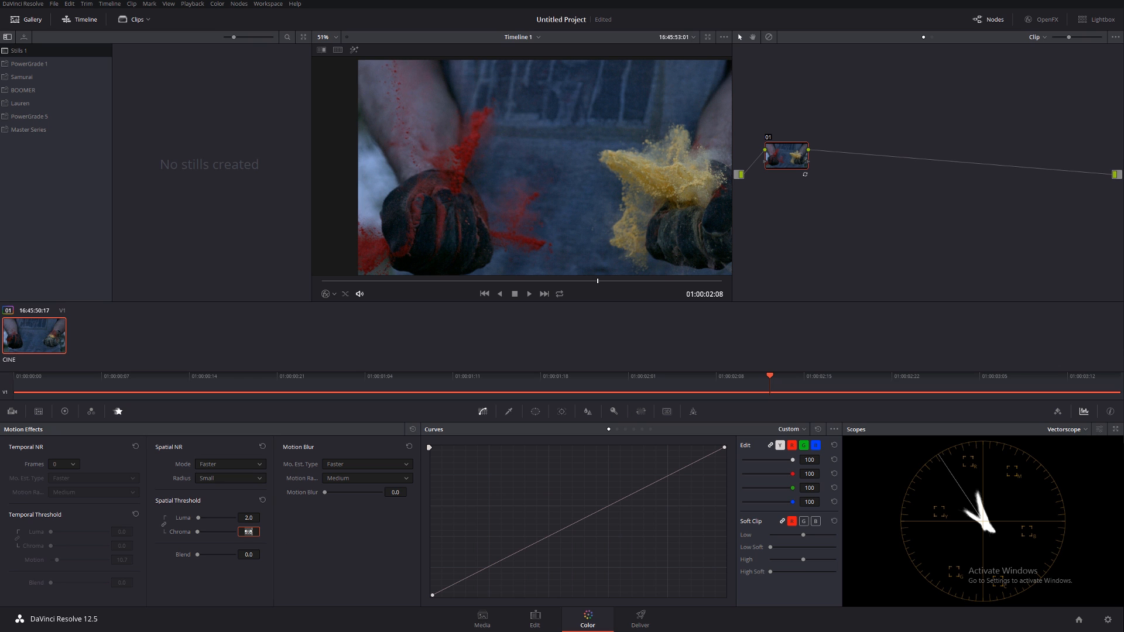
text(10.0)
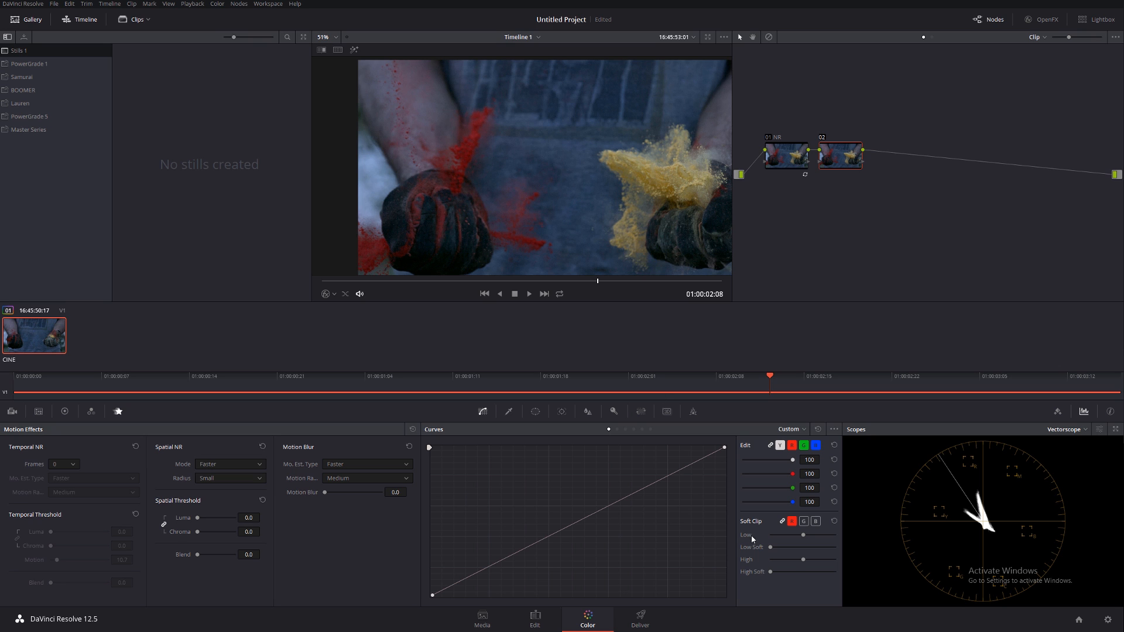
mouse_move(866, 210)
text(Yellow)
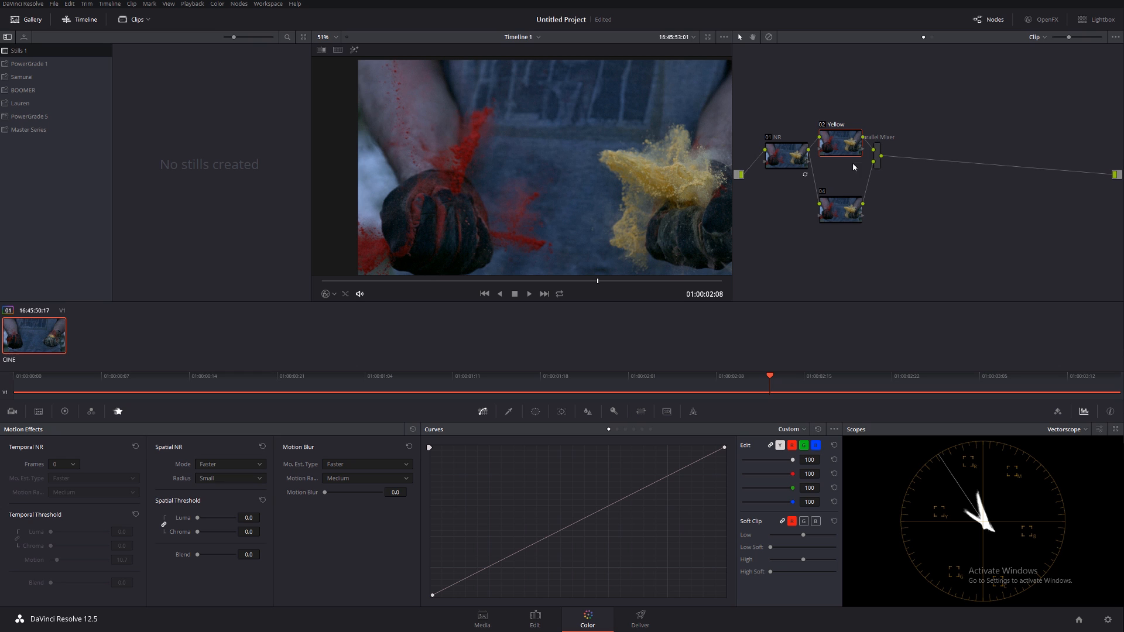
On the Yellow node, raise a Hue vs Sat bump over yellow hues to about 1.77.
click(840, 208)
text(RED)
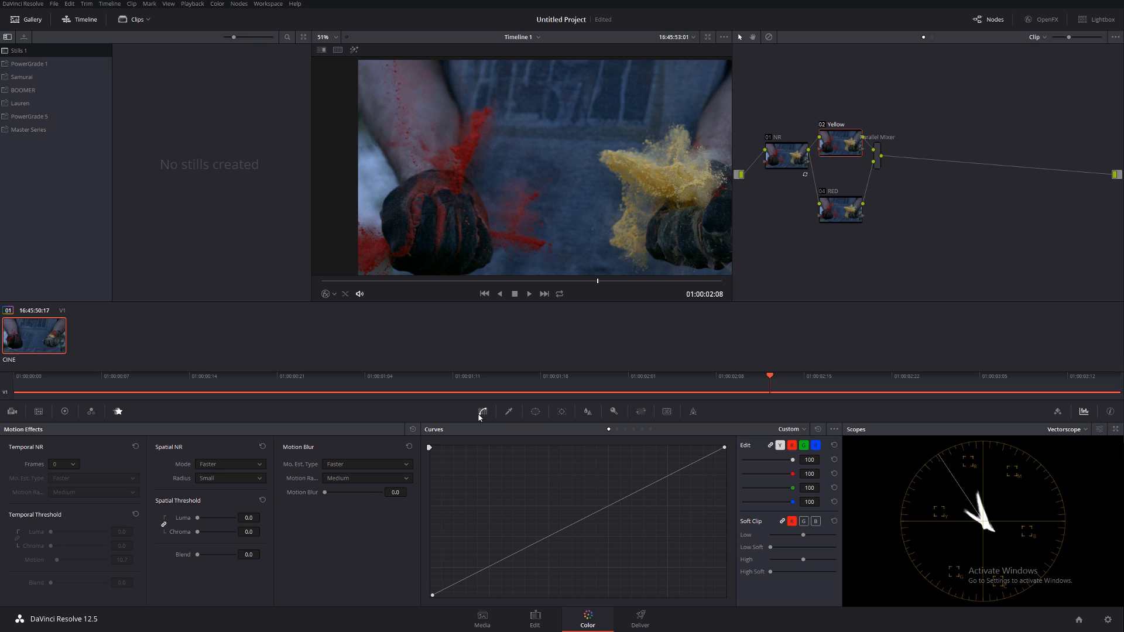
click(805, 429)
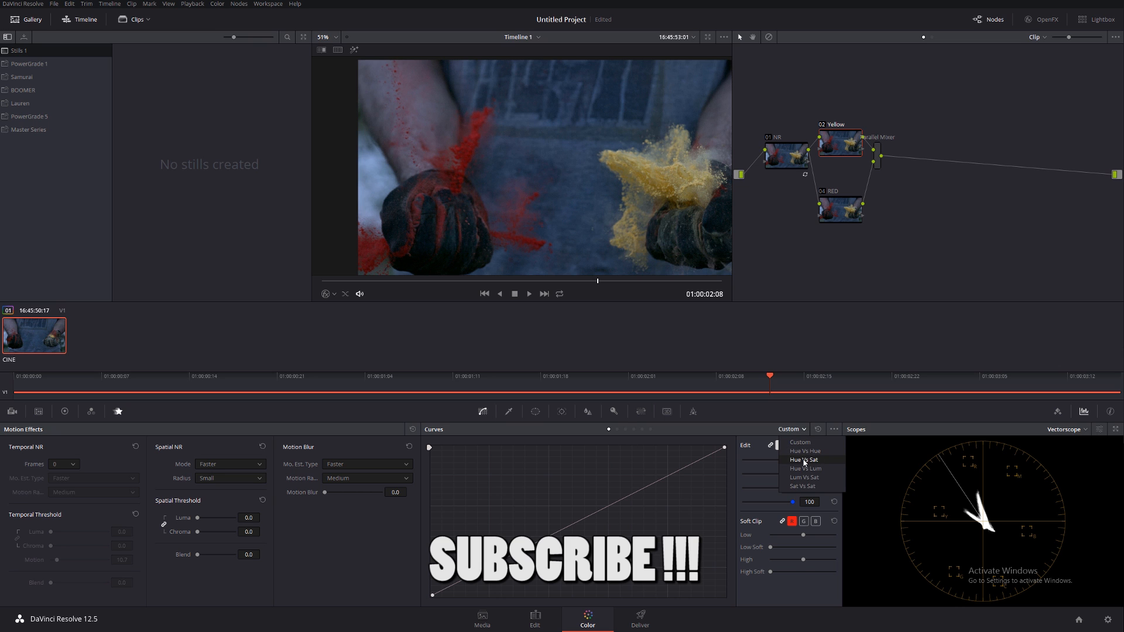
click(805, 459)
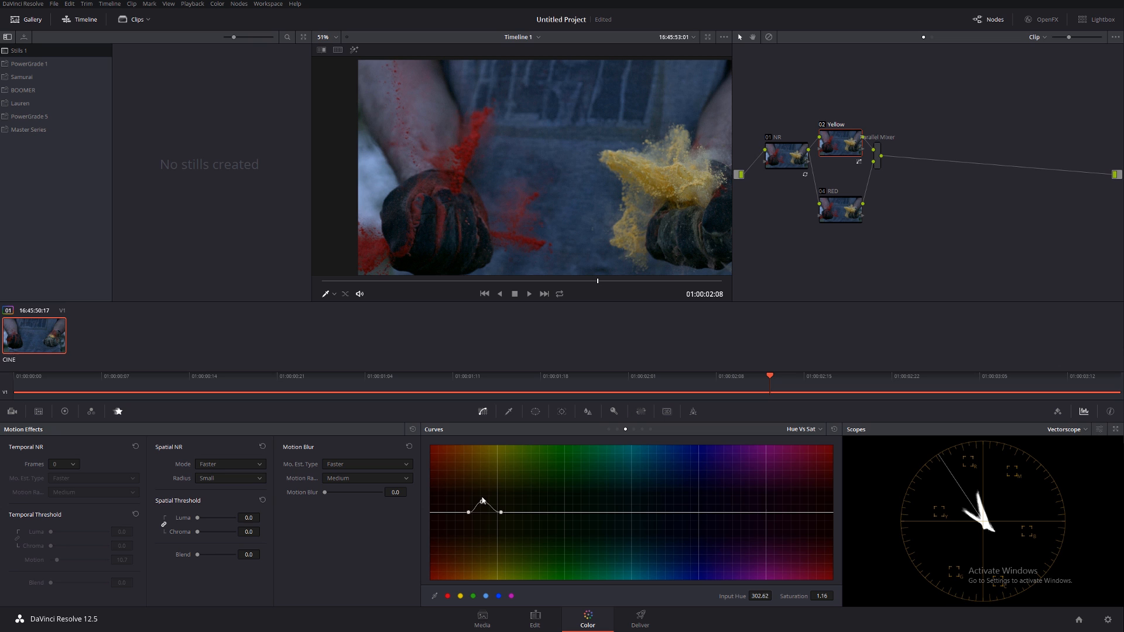
drag(483, 502, 476, 476)
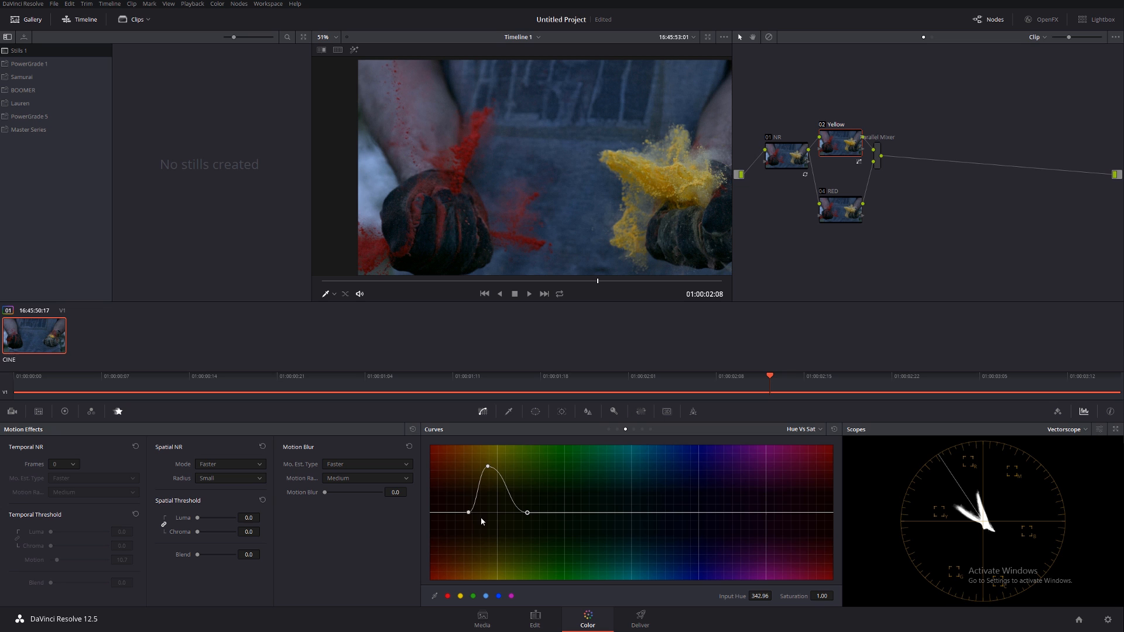
drag(470, 522, 457, 512)
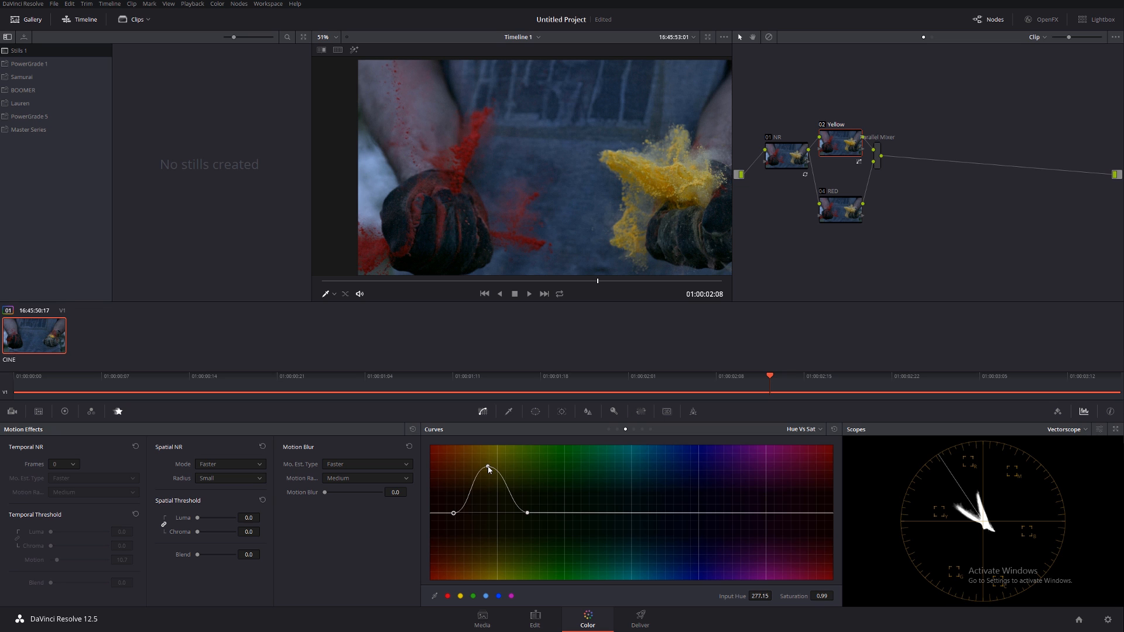
drag(488, 468, 481, 464)
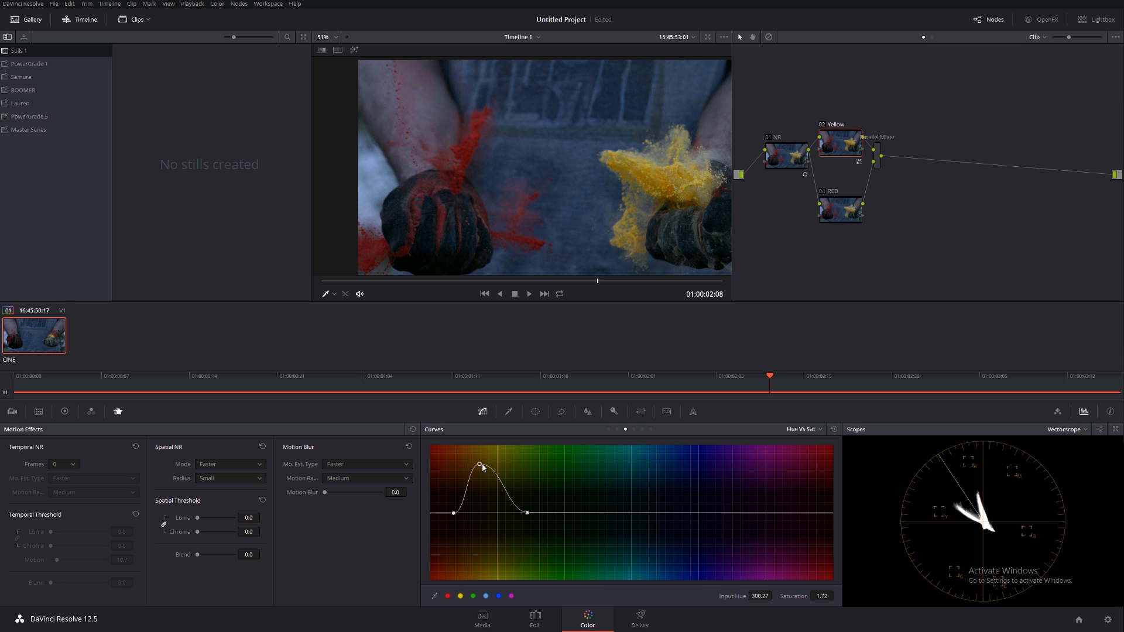
drag(480, 464, 489, 460)
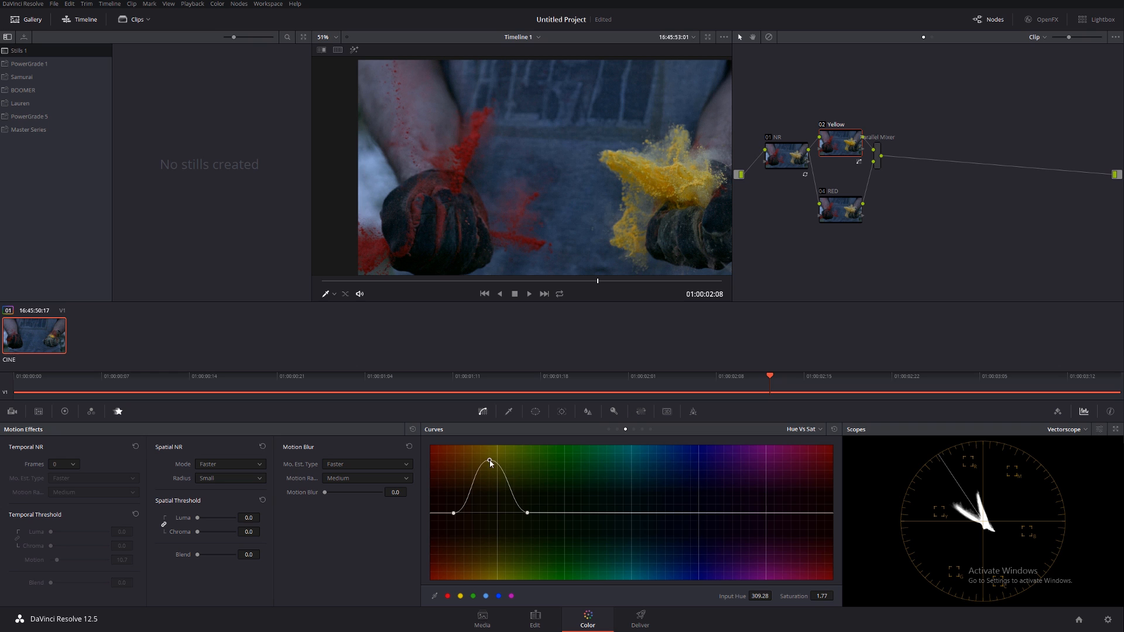
drag(489, 461, 495, 450)
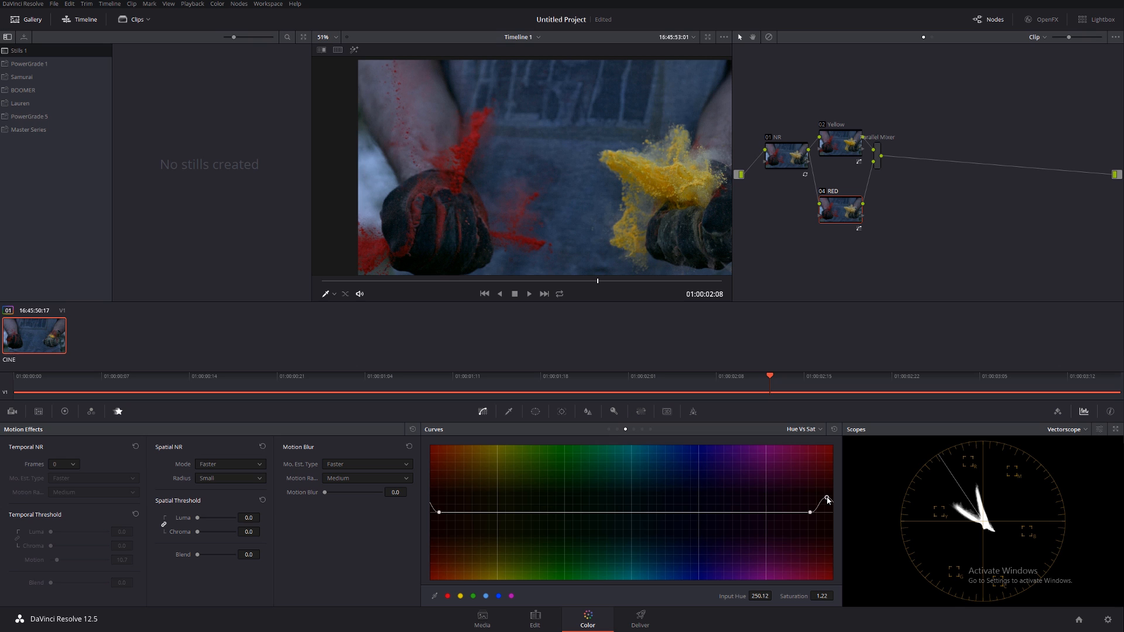
On the RED node, lift the red-hue Hue vs Sat points to about 1.27.
drag(827, 499, 828, 498)
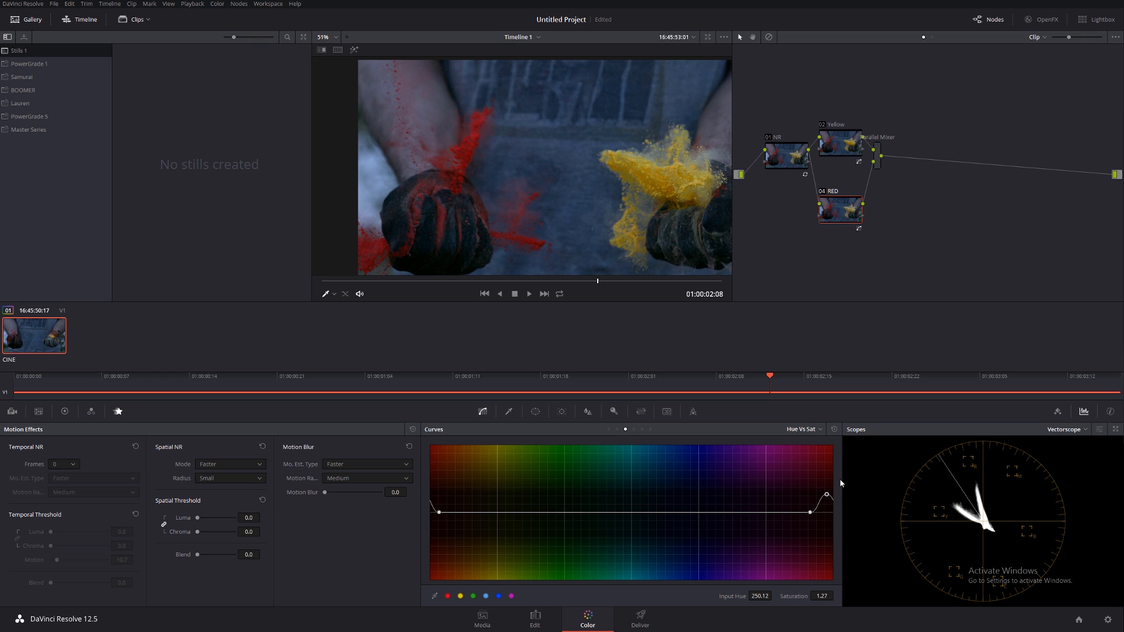
mouse_move(865, 252)
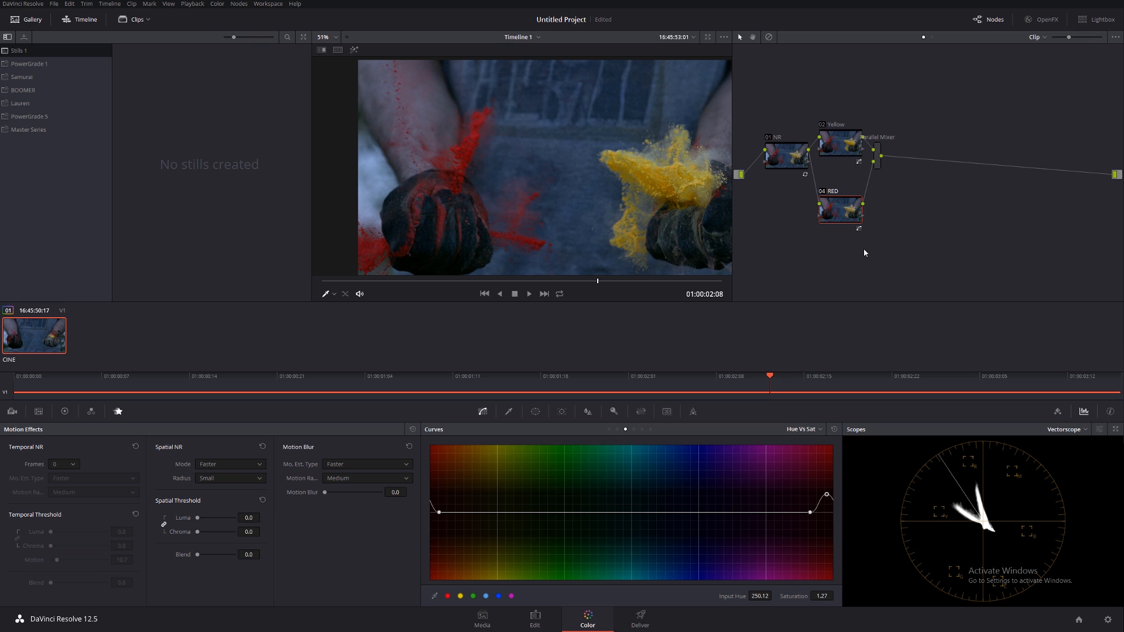
mouse_move(983, 521)
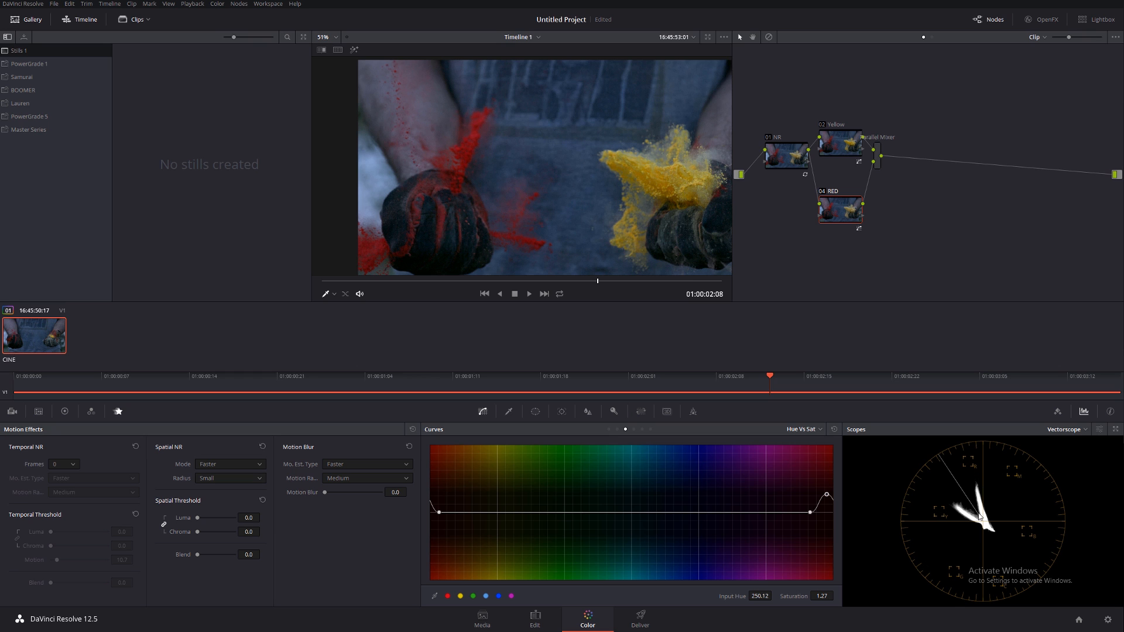
mouse_move(954, 383)
text(Tshirt)
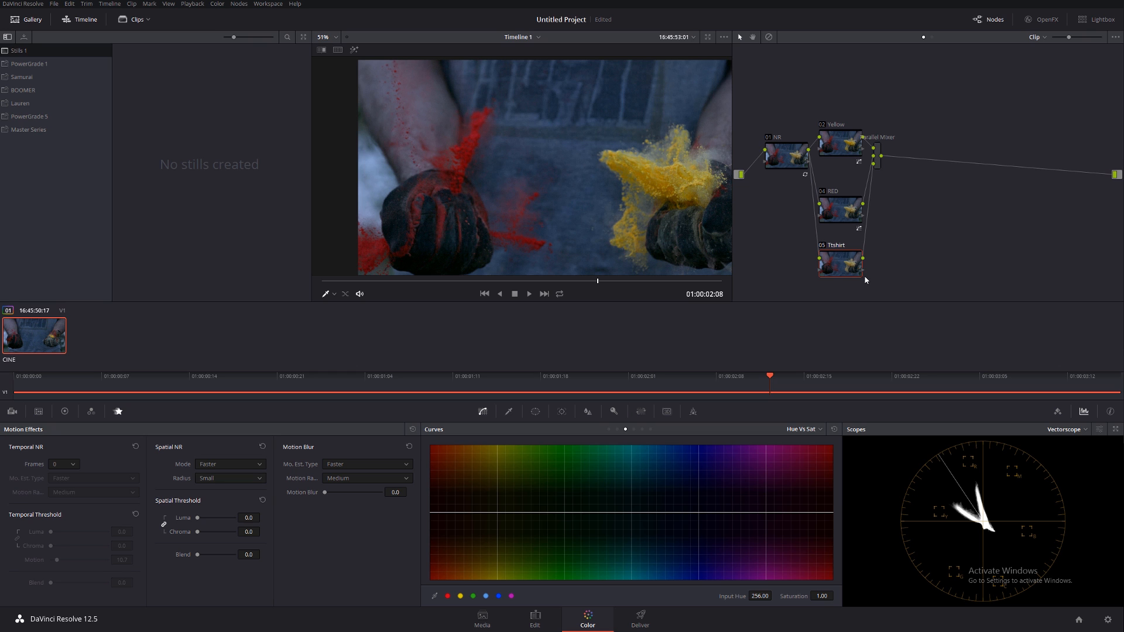
mouse_move(833, 252)
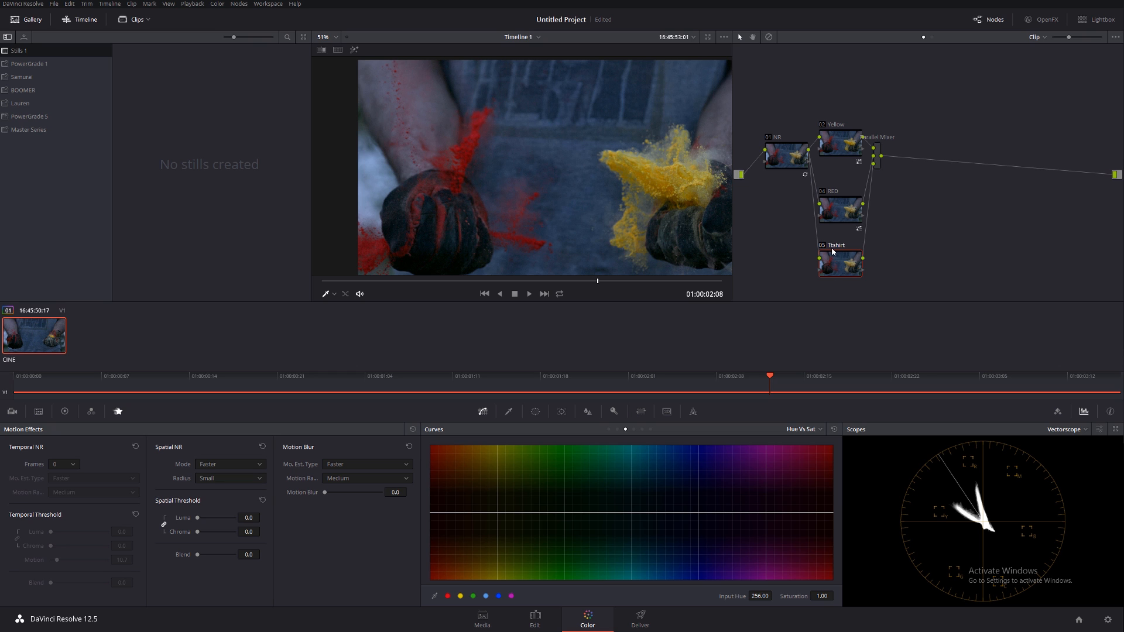
Label the new fifth parallel node 'tshirt'.
right_click(839, 264)
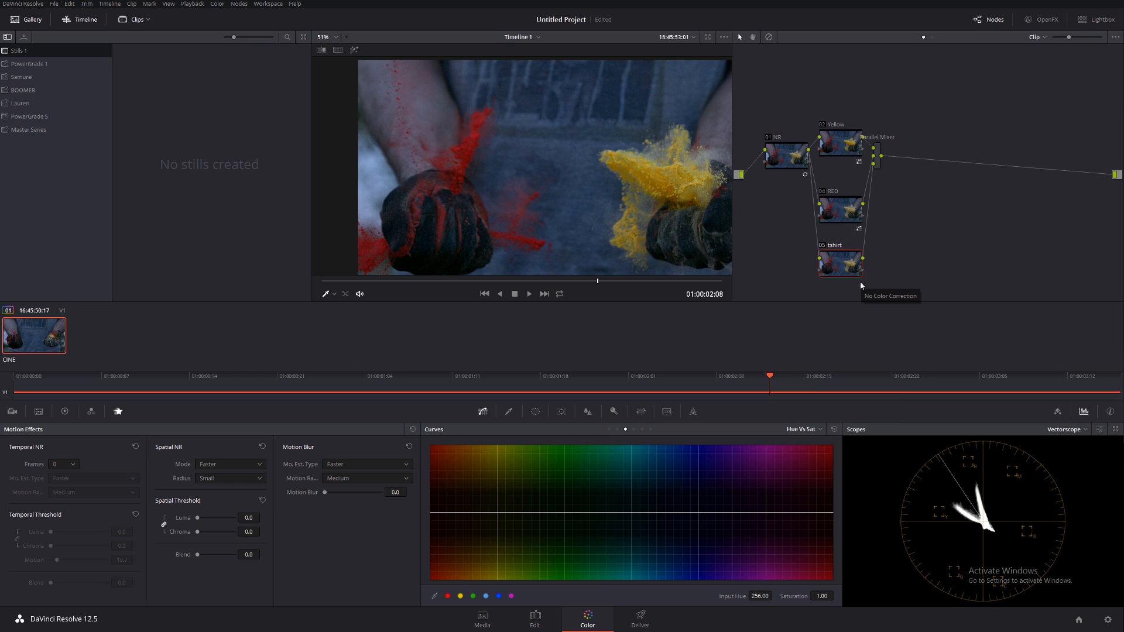
mouse_move(766, 507)
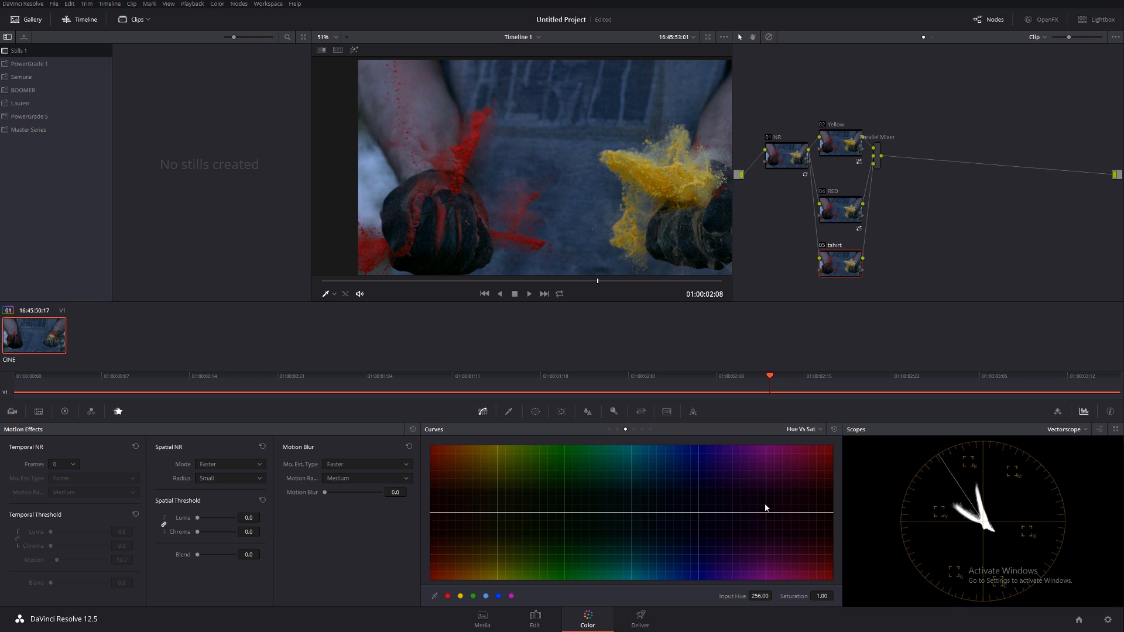
mouse_move(678, 467)
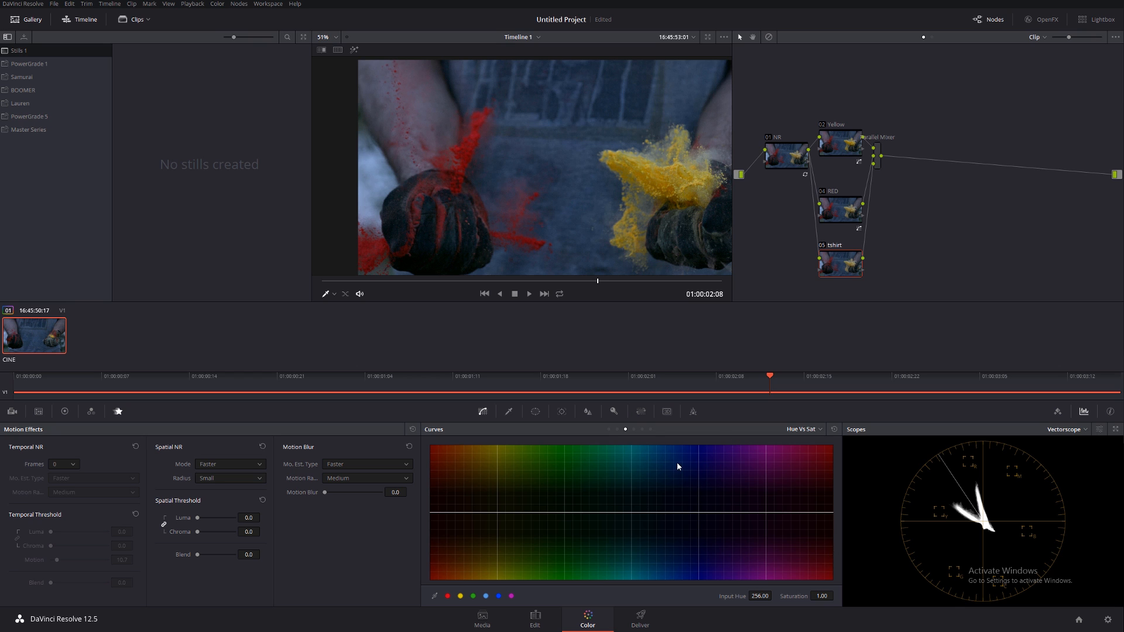
mouse_move(578, 441)
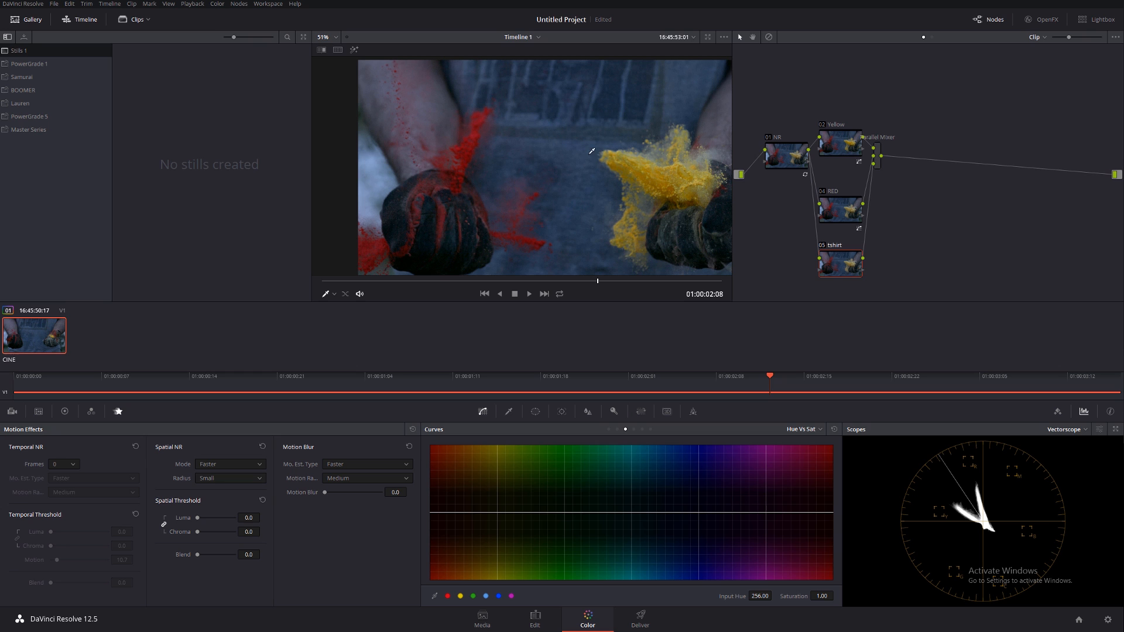
mouse_move(561, 422)
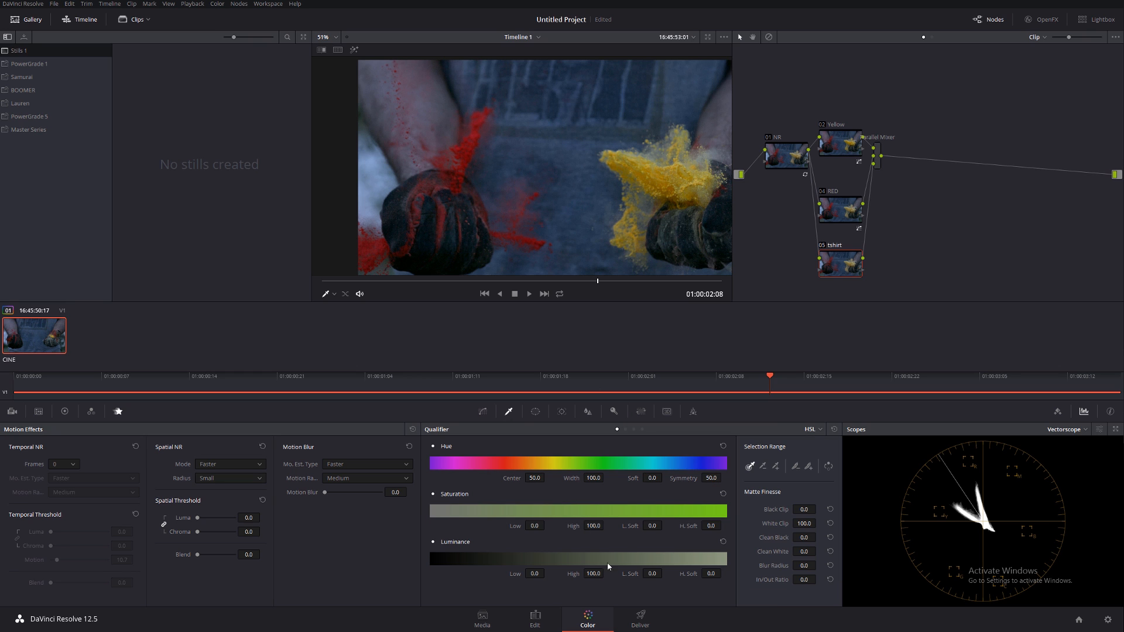
mouse_move(573, 149)
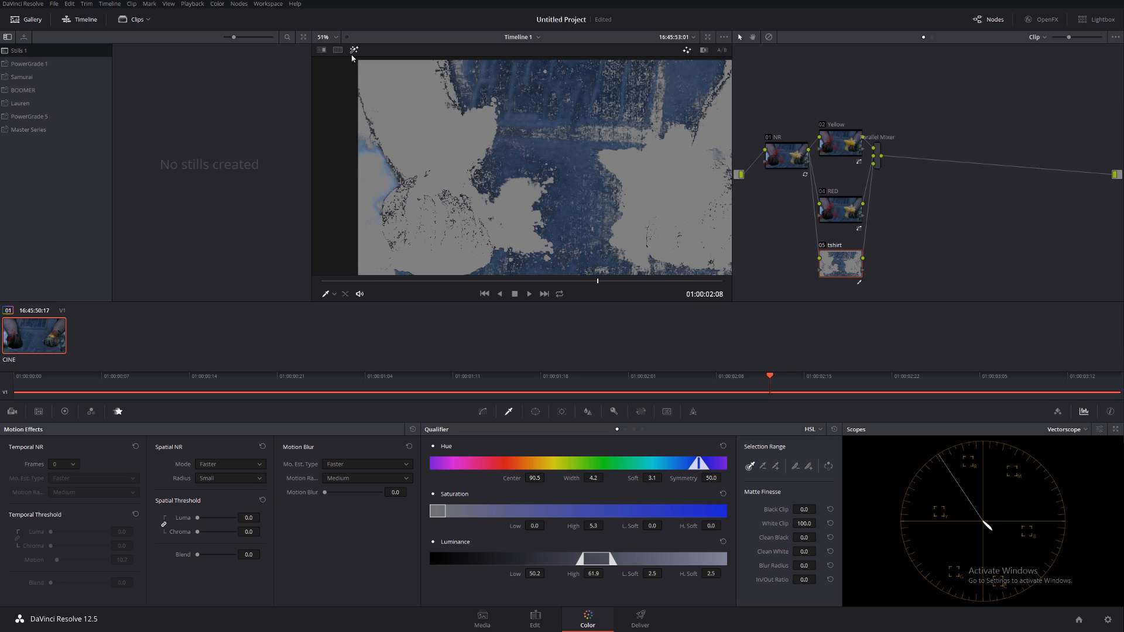
mouse_move(607, 493)
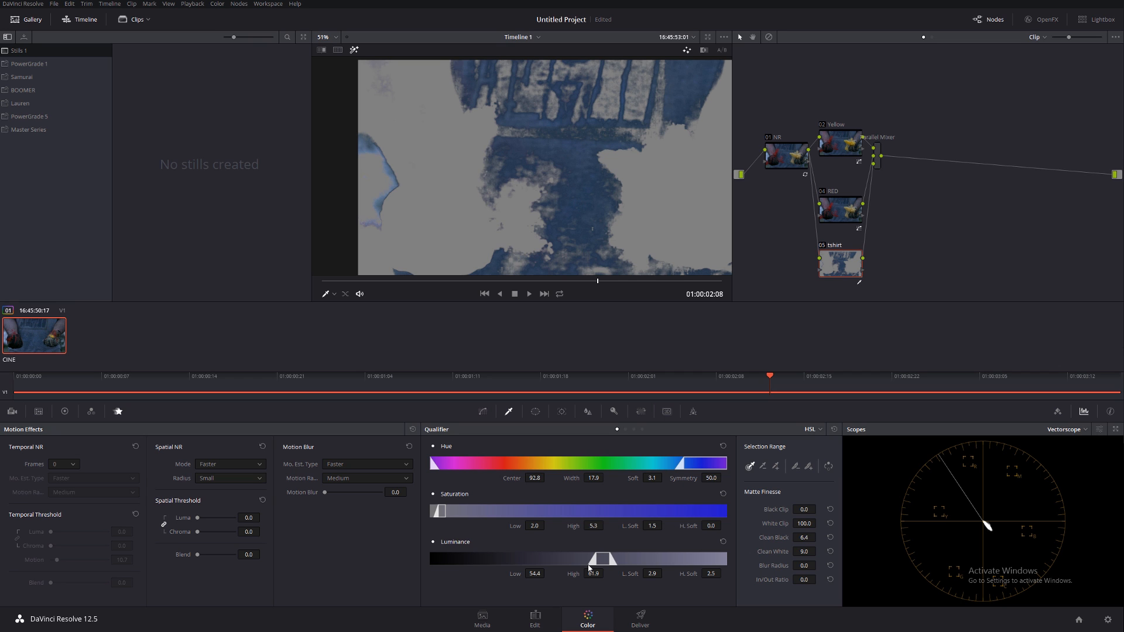
Lower the luminance key's low limit to include darker shirt tones.
drag(598, 558, 586, 558)
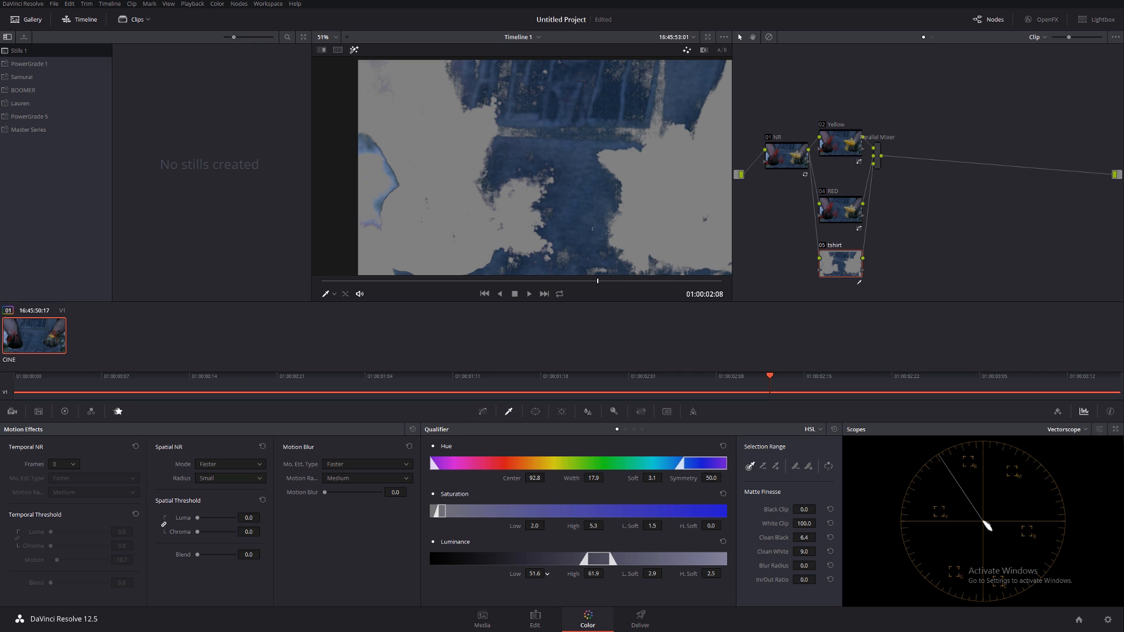
drag(559, 558, 534, 558)
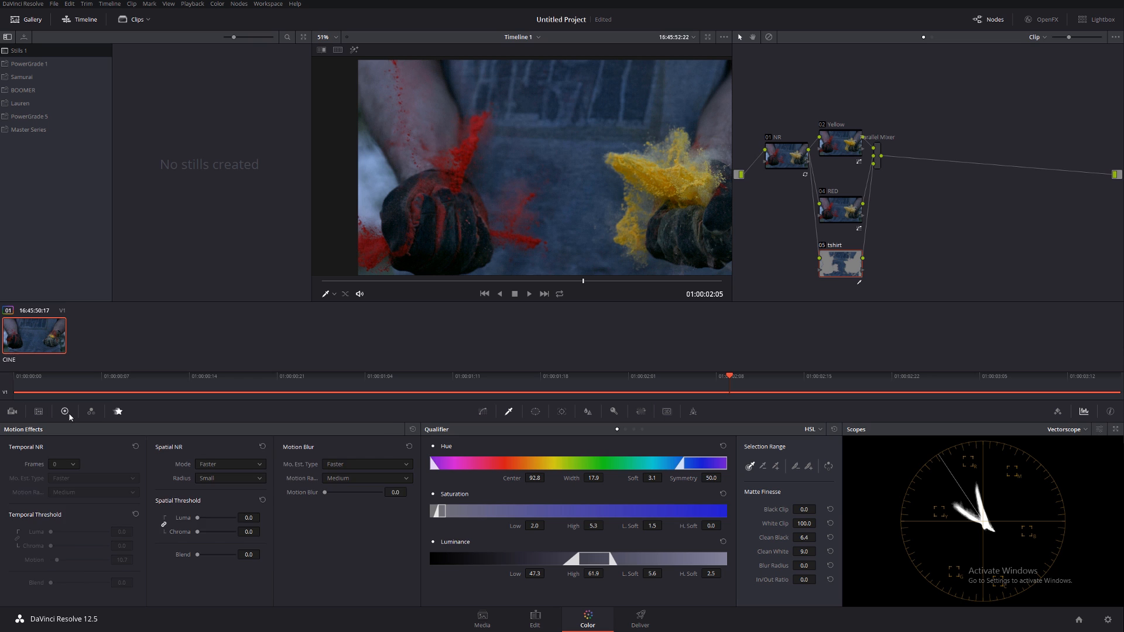
Show the primary color correction controls as color wheels.
click(64, 411)
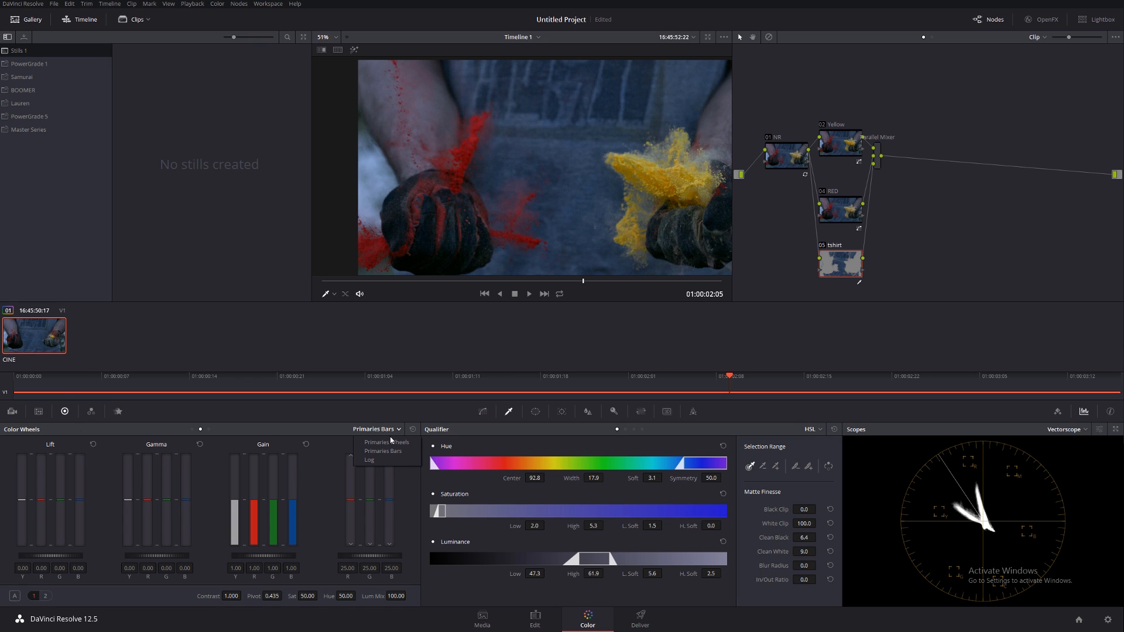
click(386, 442)
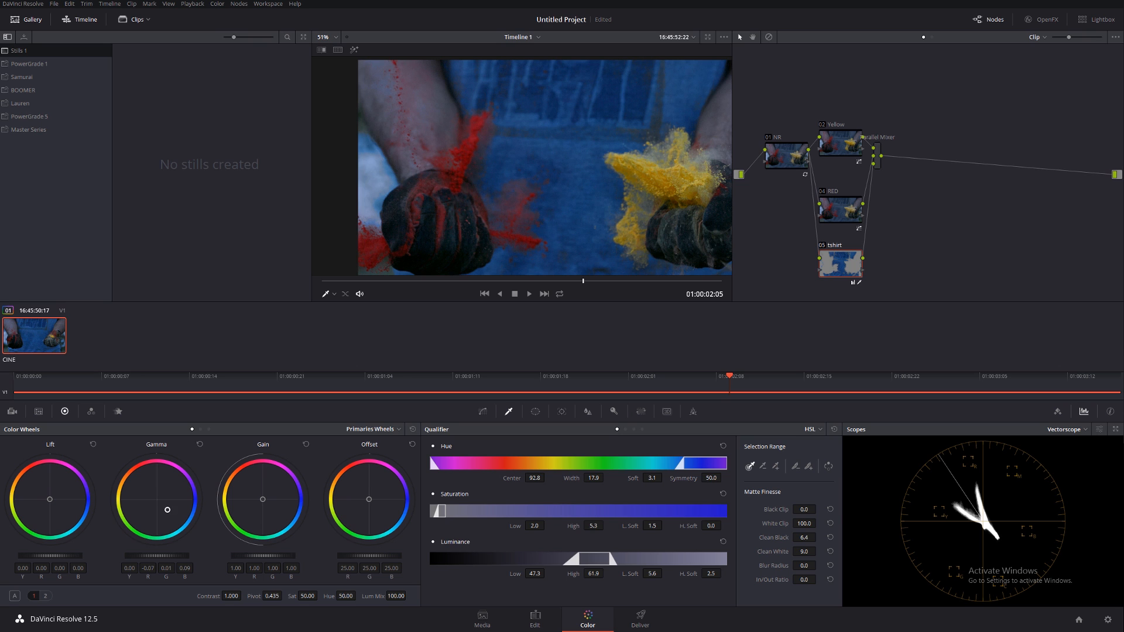
mouse_move(225, 510)
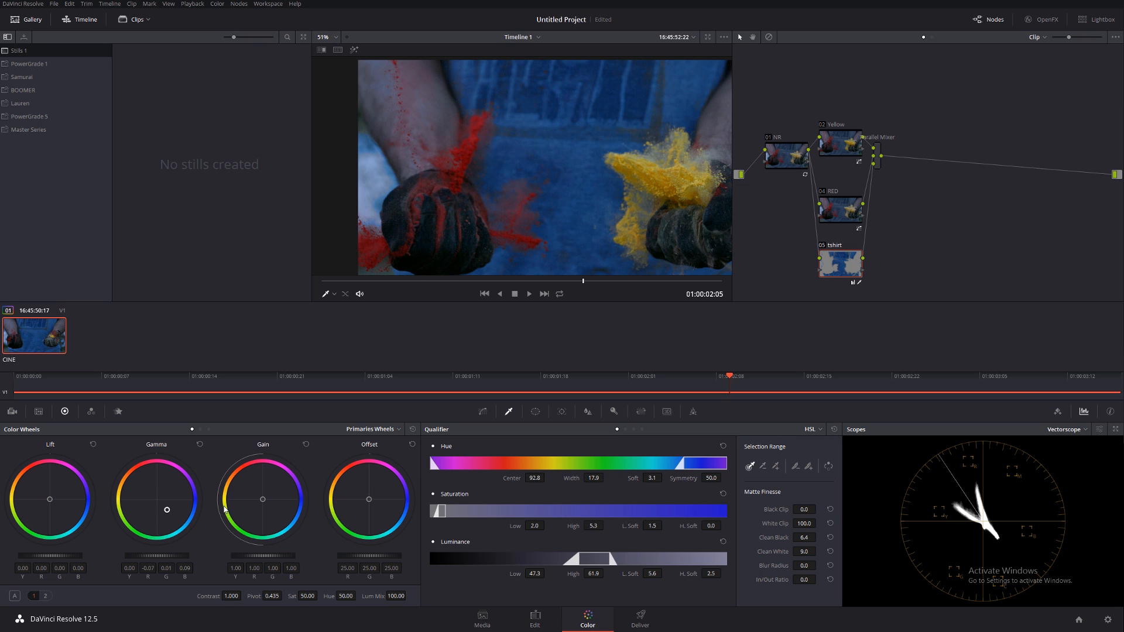
mouse_move(962, 464)
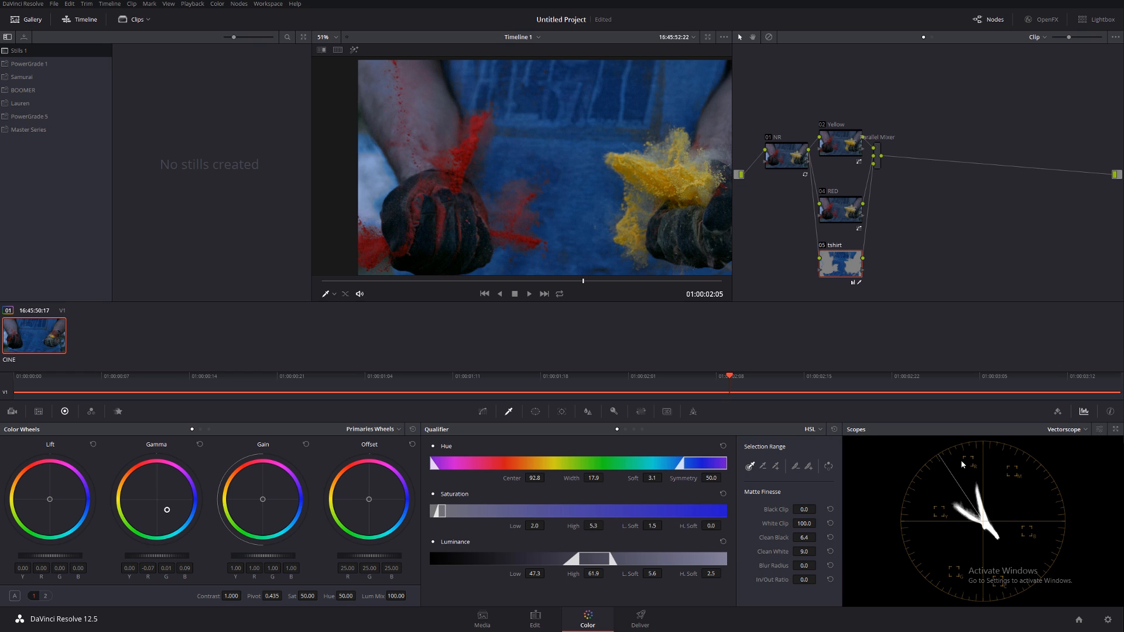
mouse_move(1008, 538)
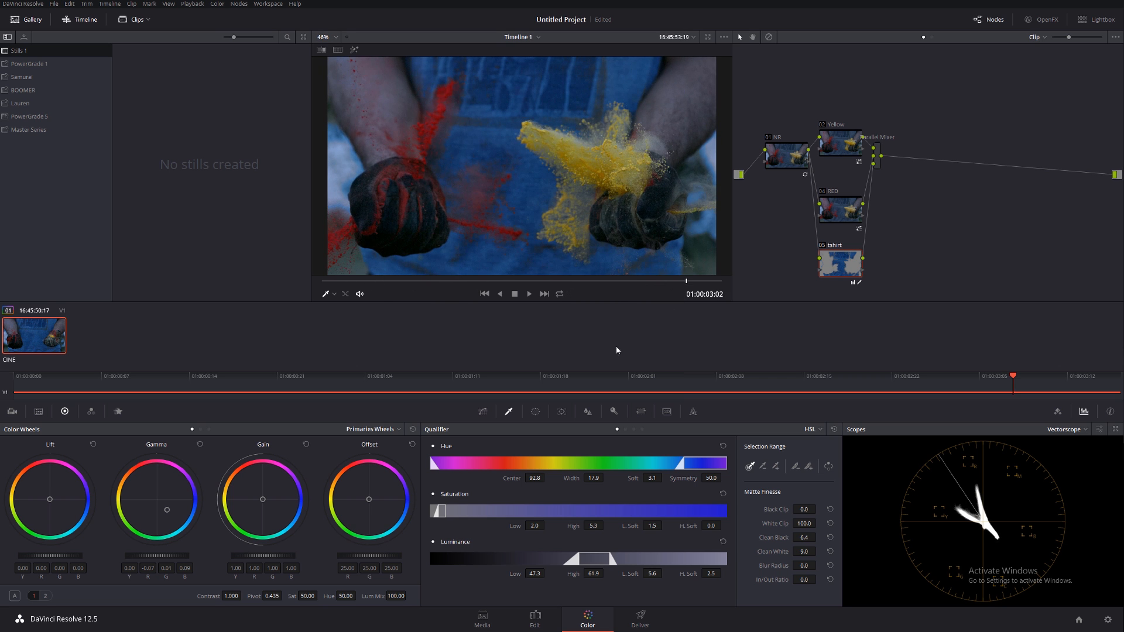
mouse_move(919, 328)
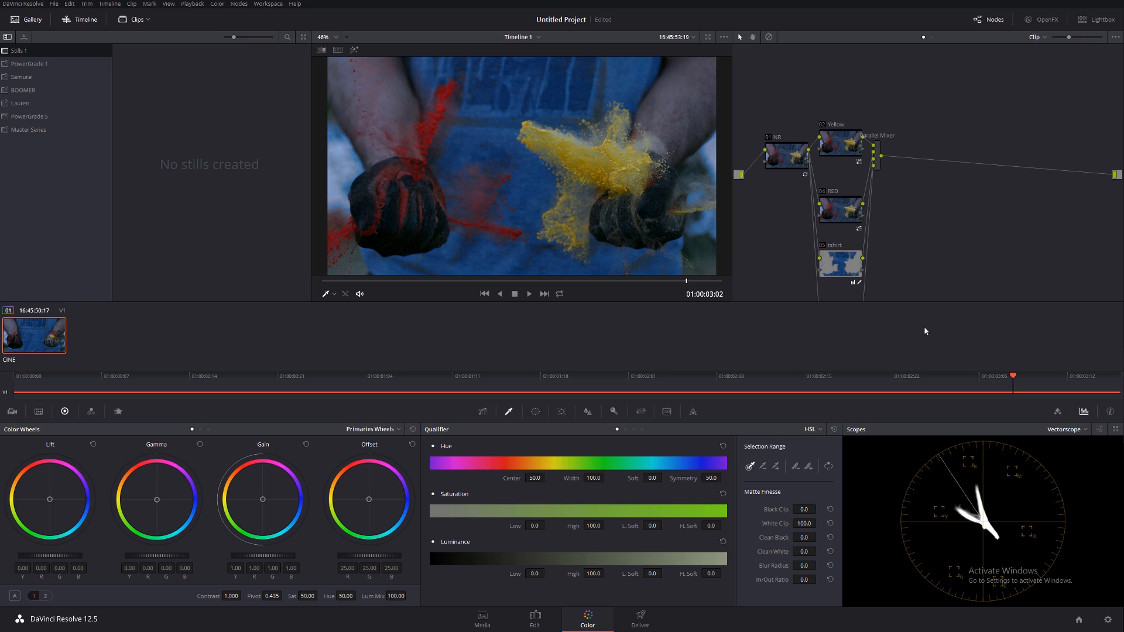
Add a parallel Skin node, warm its midtones slightly, then select another node.
right_click(839, 257)
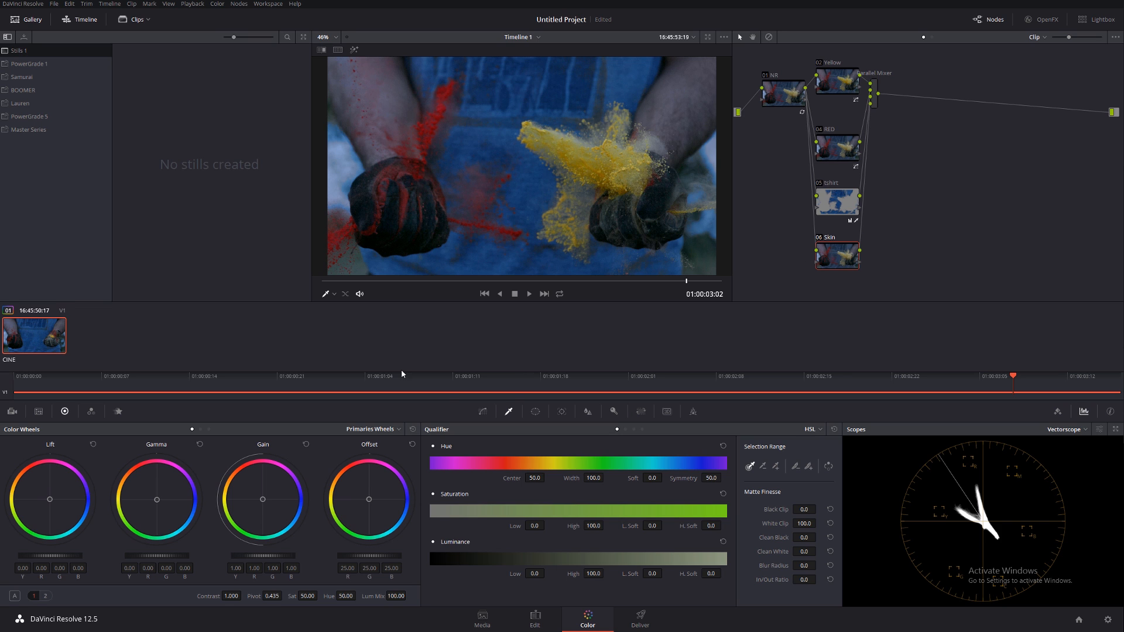
mouse_move(186, 499)
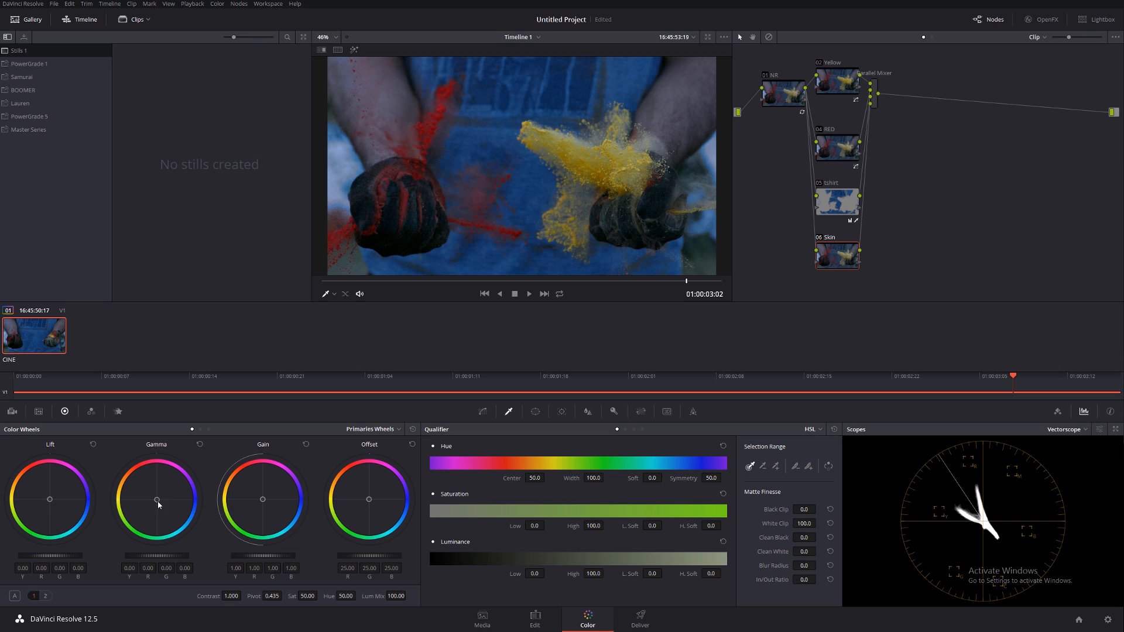
mouse_move(159, 506)
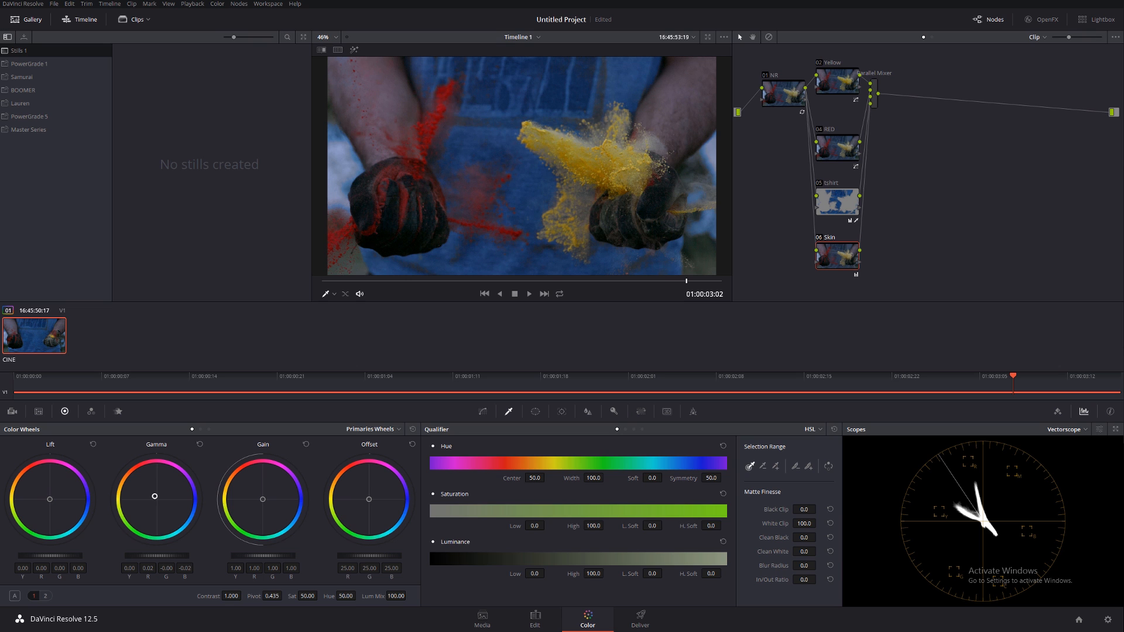
drag(154, 498, 154, 499)
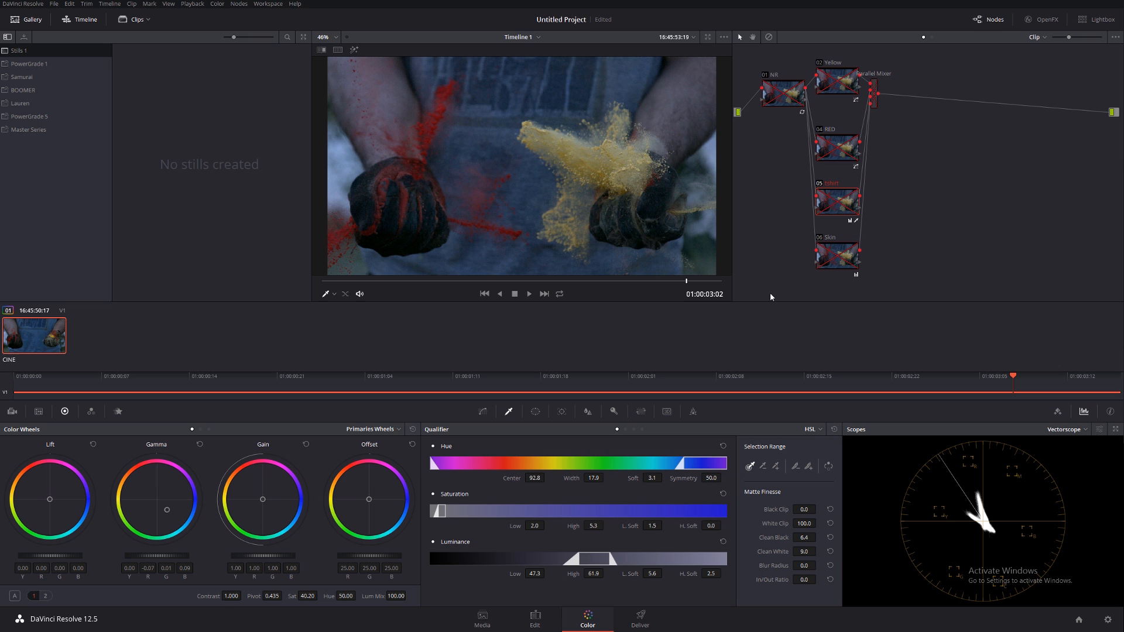
click(836, 201)
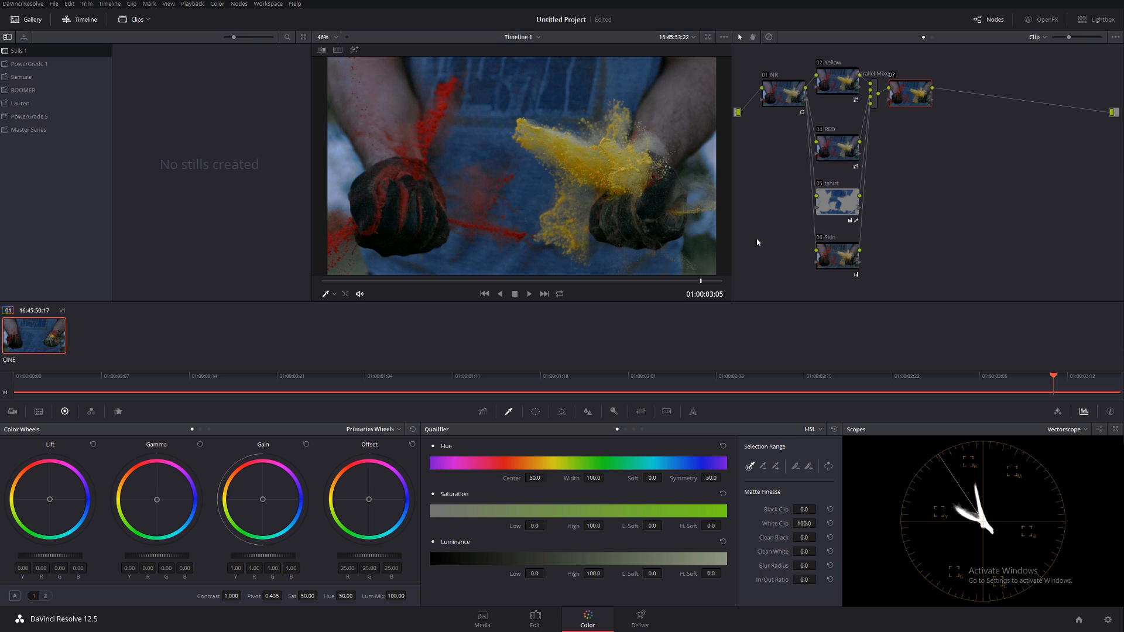
mouse_move(941, 108)
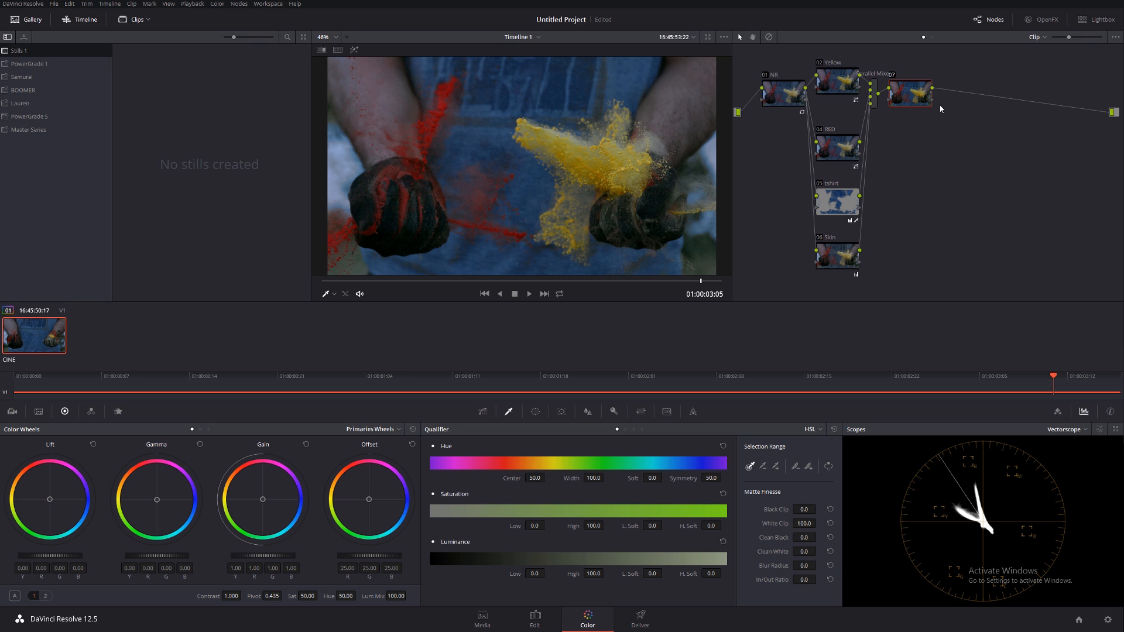
mouse_move(951, 112)
text(Light)
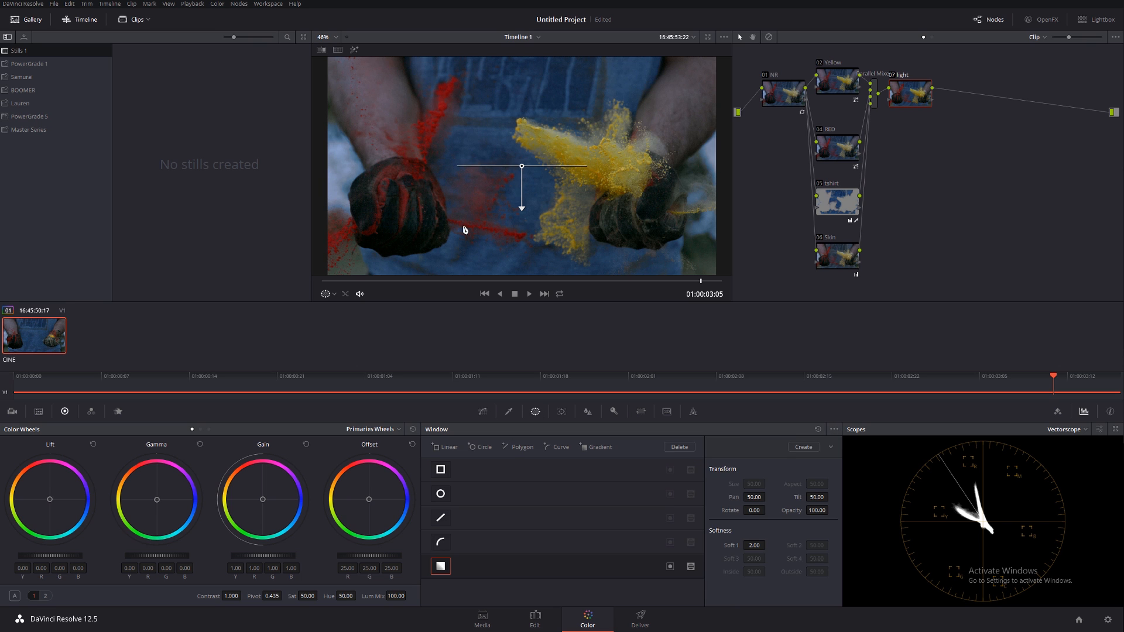
Stretch the Light node's gradient window down from the top of the frame.
drag(521, 208, 521, 111)
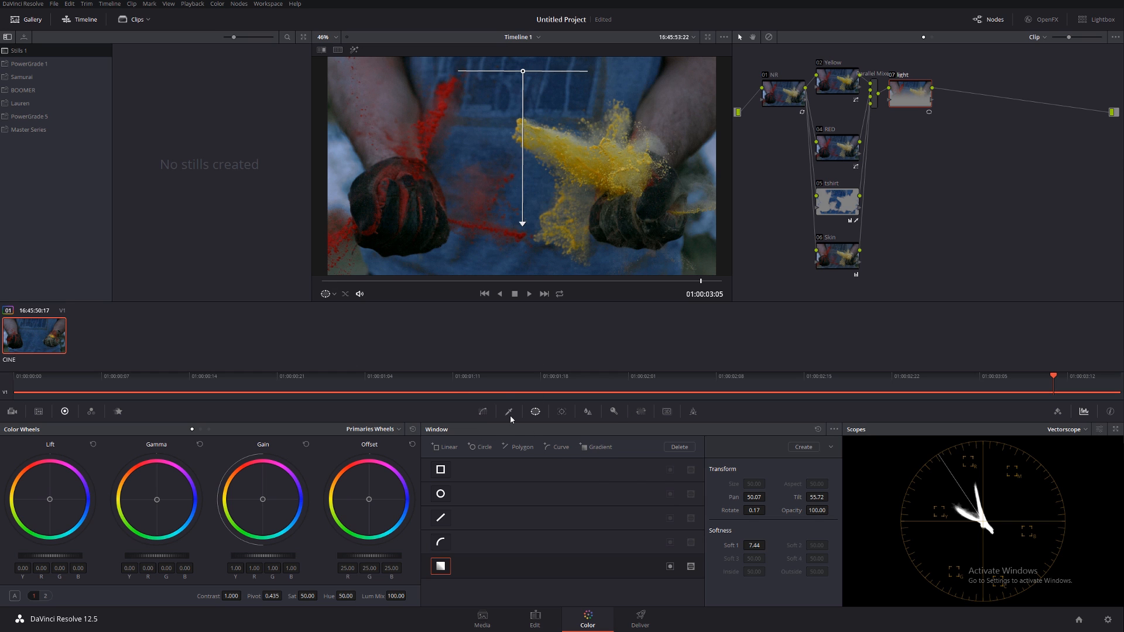
click(508, 411)
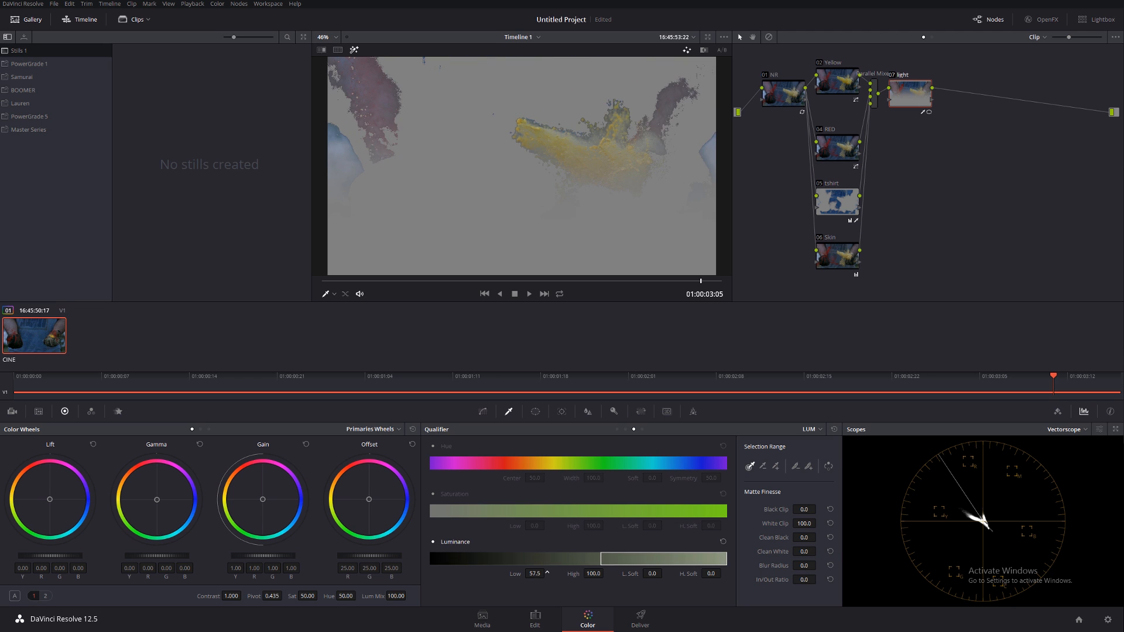
Key the Light node's brightest areas (LUM Low 61.2, L.Soft 11) and add a following node.
drag(534, 559, 537, 559)
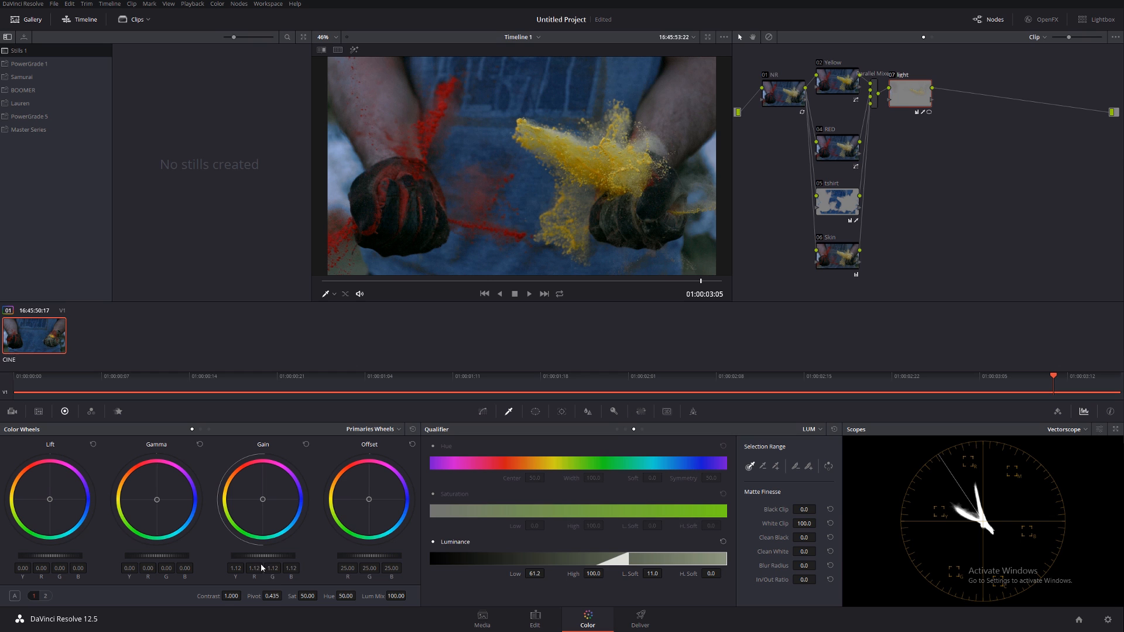
click(910, 91)
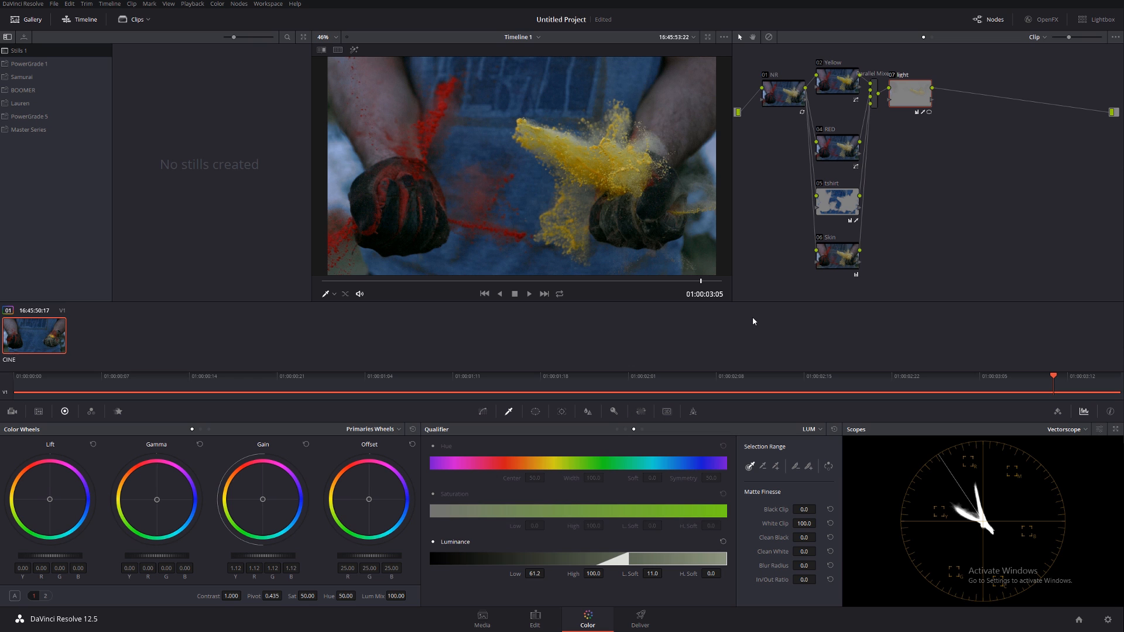
mouse_move(596, 361)
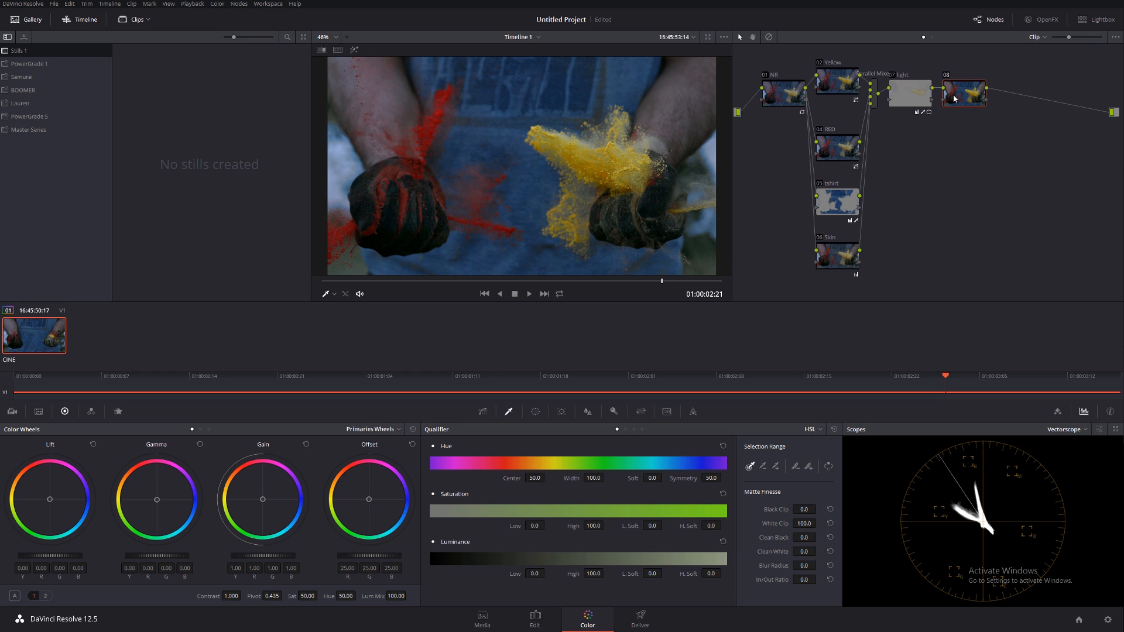
Apply the Rec709 Kodak 2383 D55 film-look LUT to the final node.
right_click(964, 92)
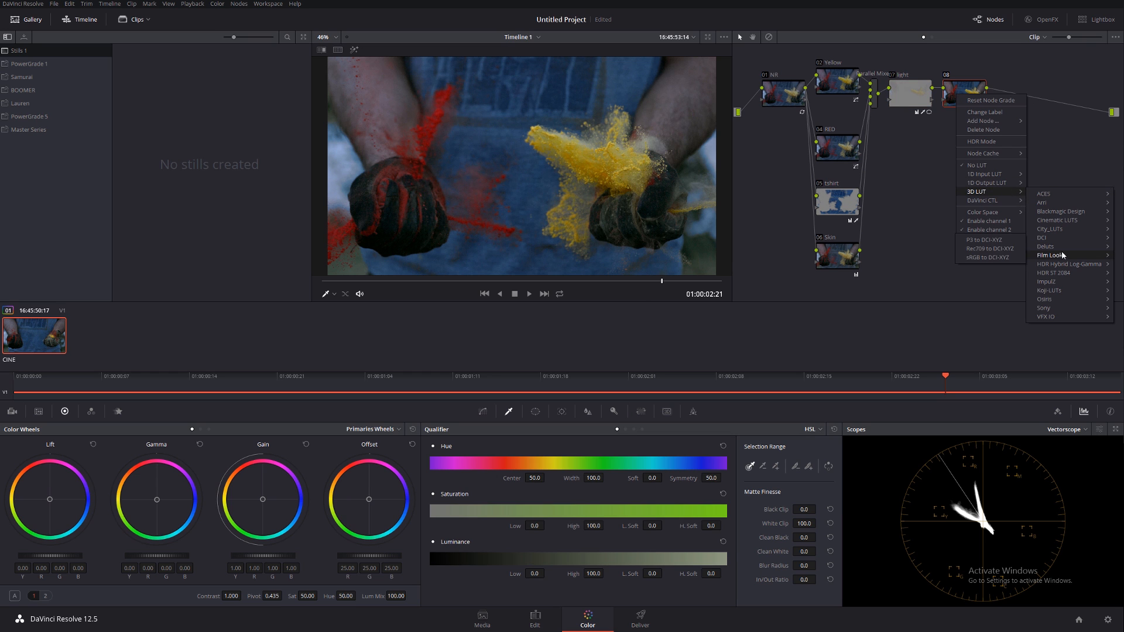
click(1052, 255)
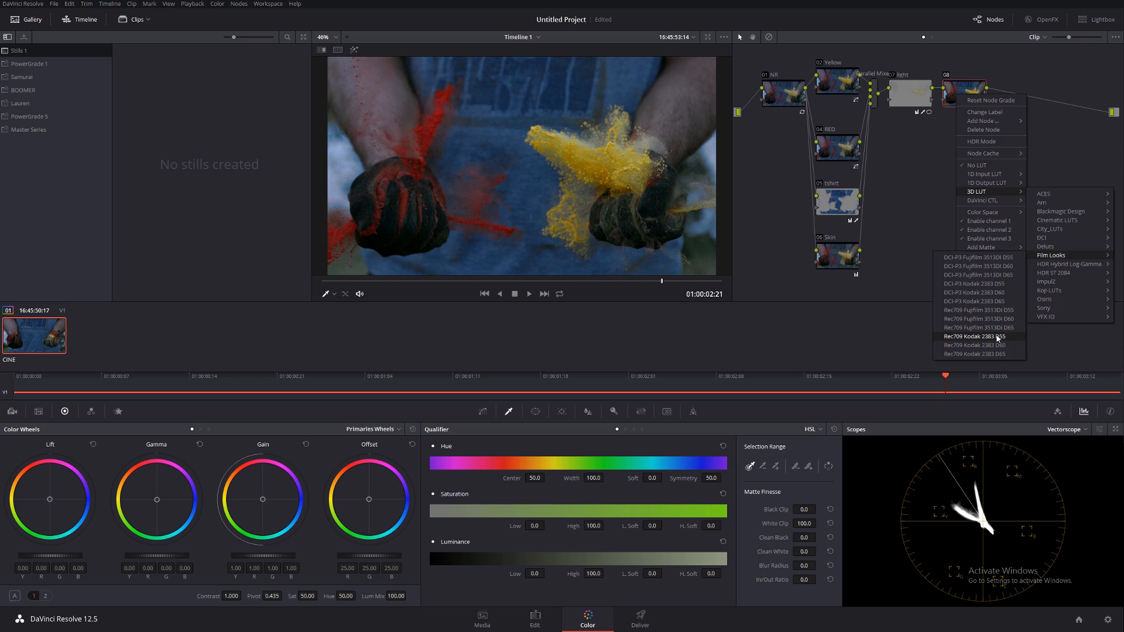
click(976, 336)
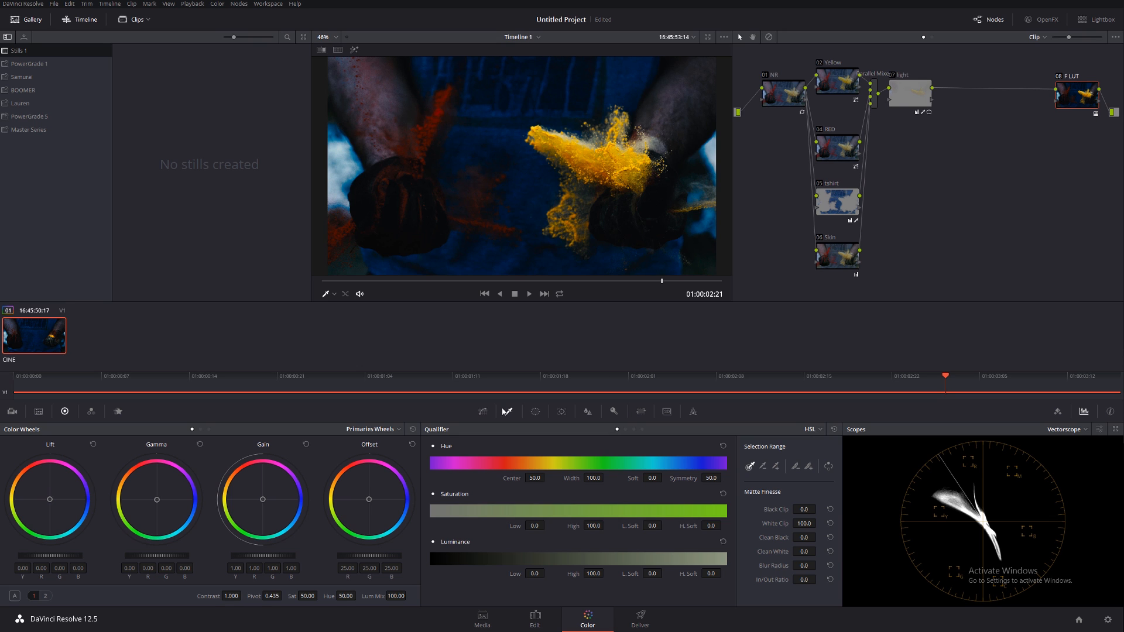
click(801, 429)
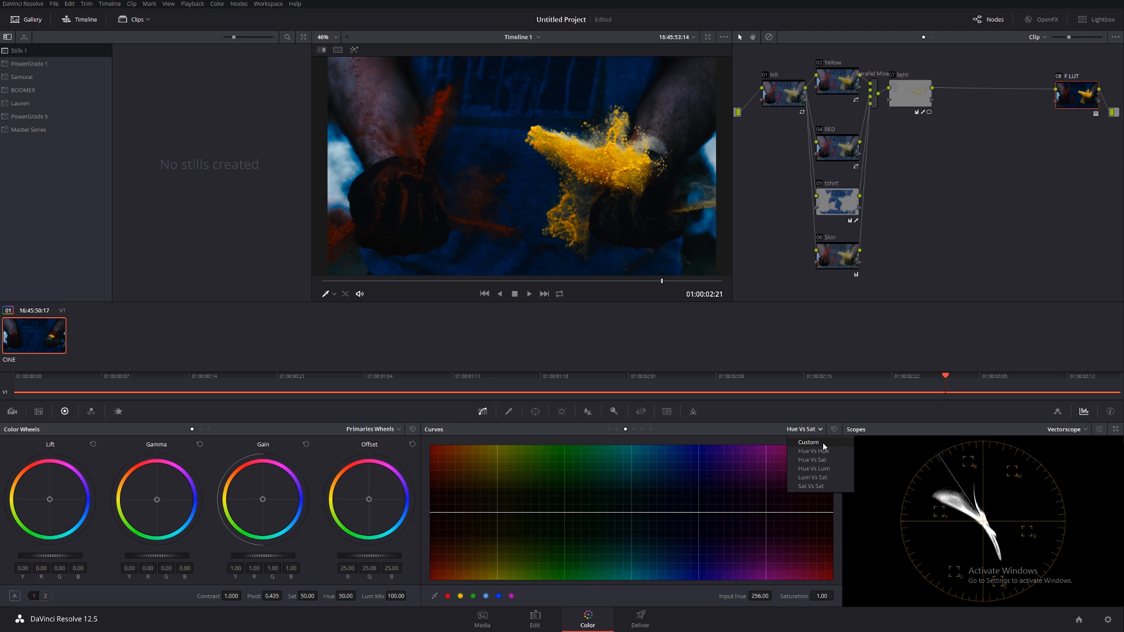
Use a custom curve with the RGB parade scope to lift the shadows.
click(808, 441)
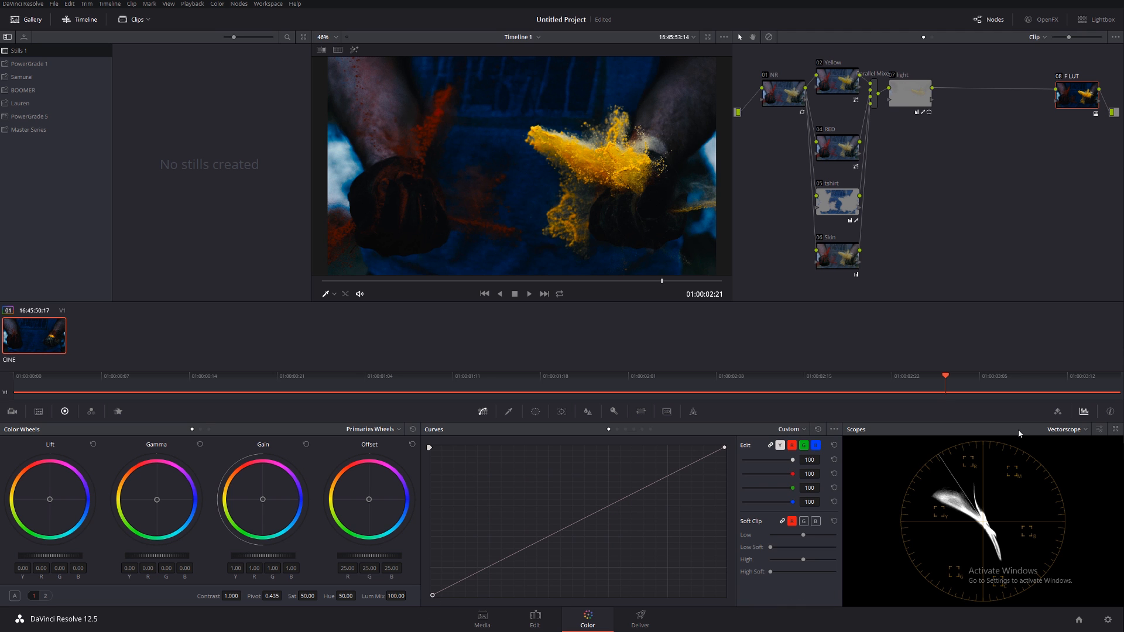
click(1066, 430)
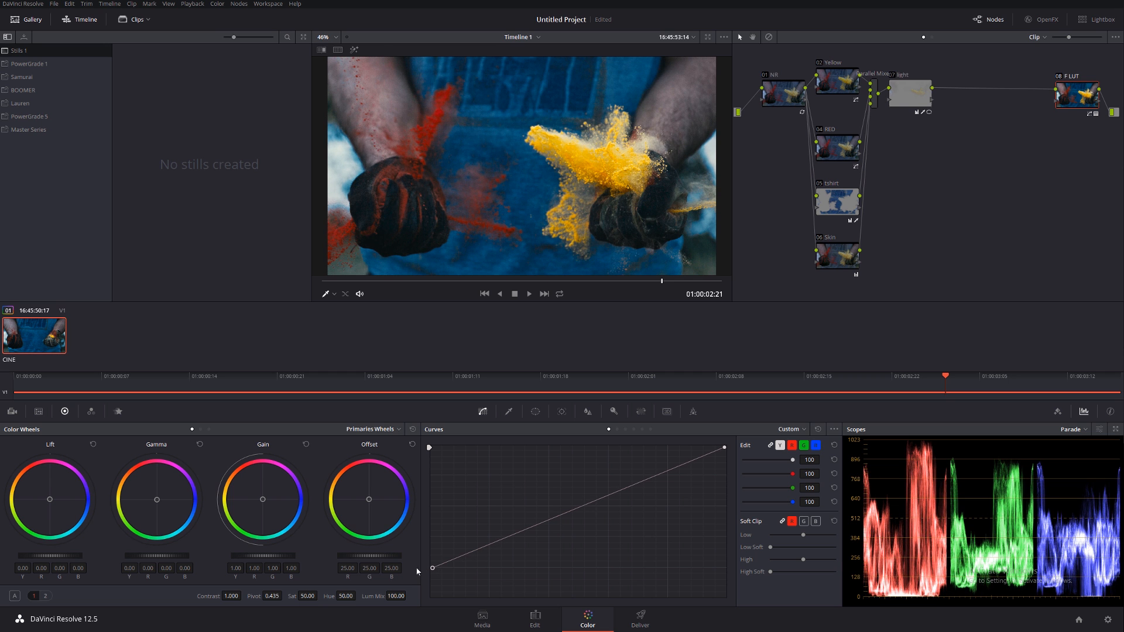
drag(725, 447, 725, 463)
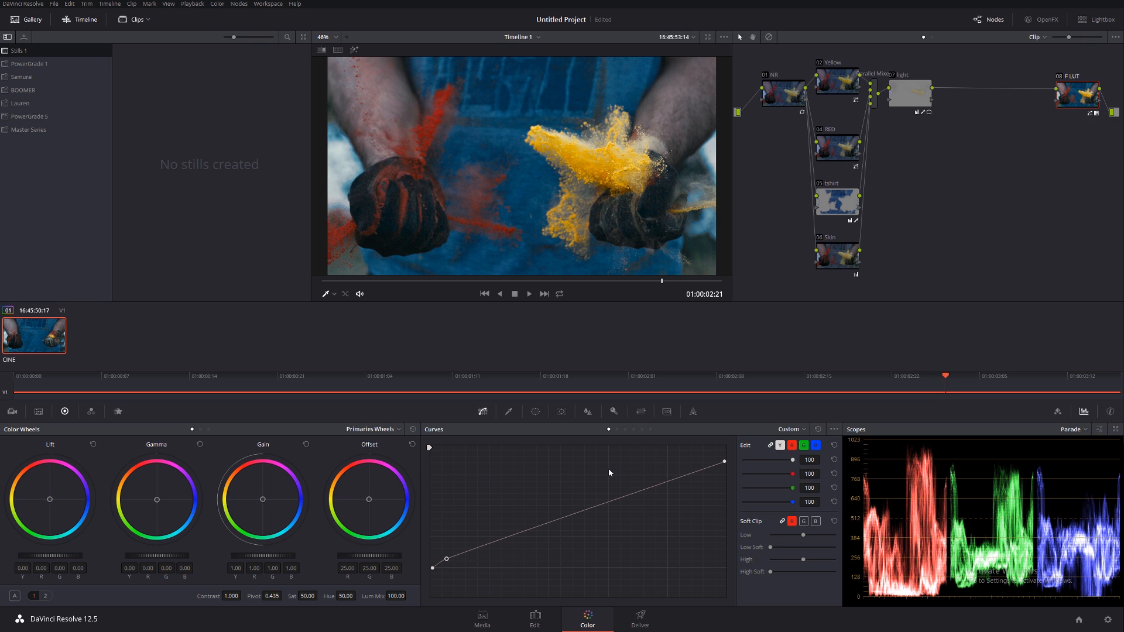
mouse_move(726, 348)
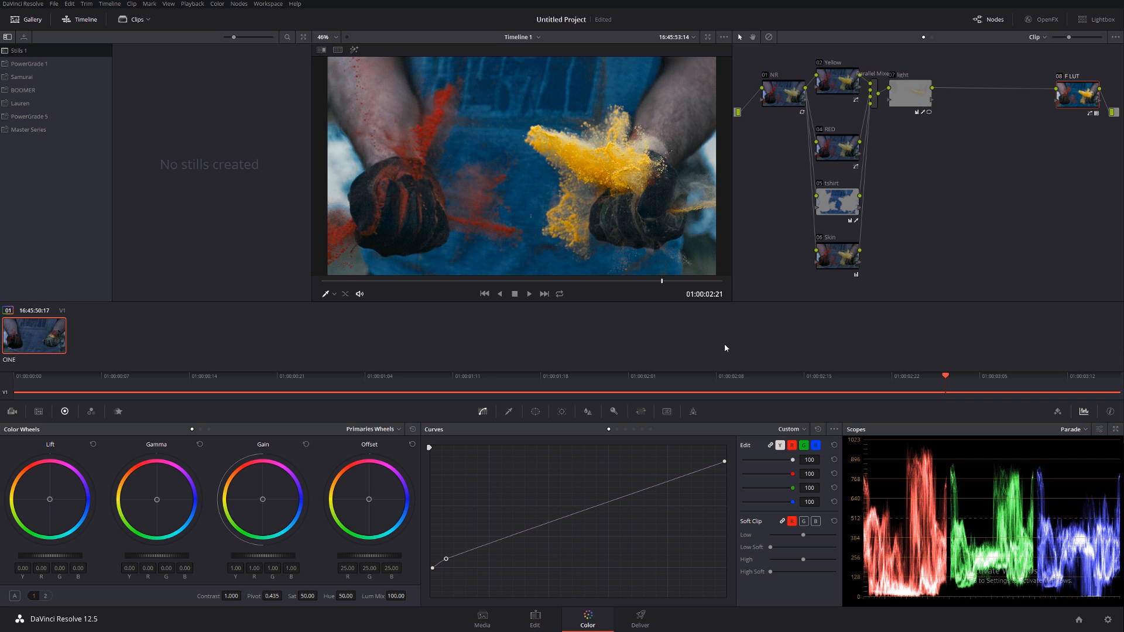
mouse_move(574, 319)
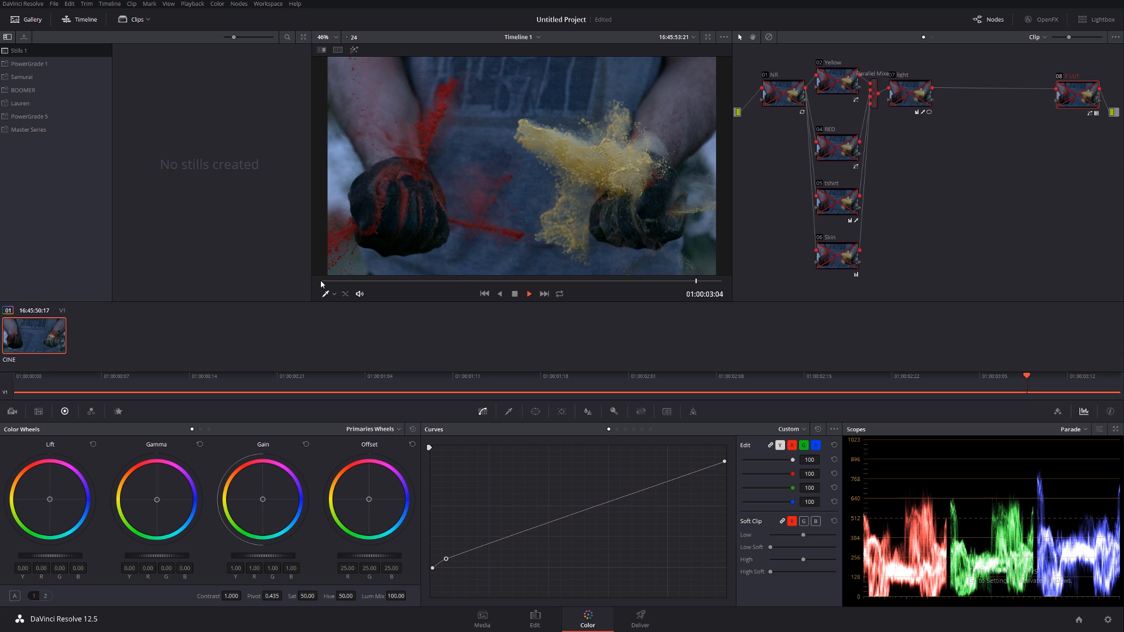
click(485, 375)
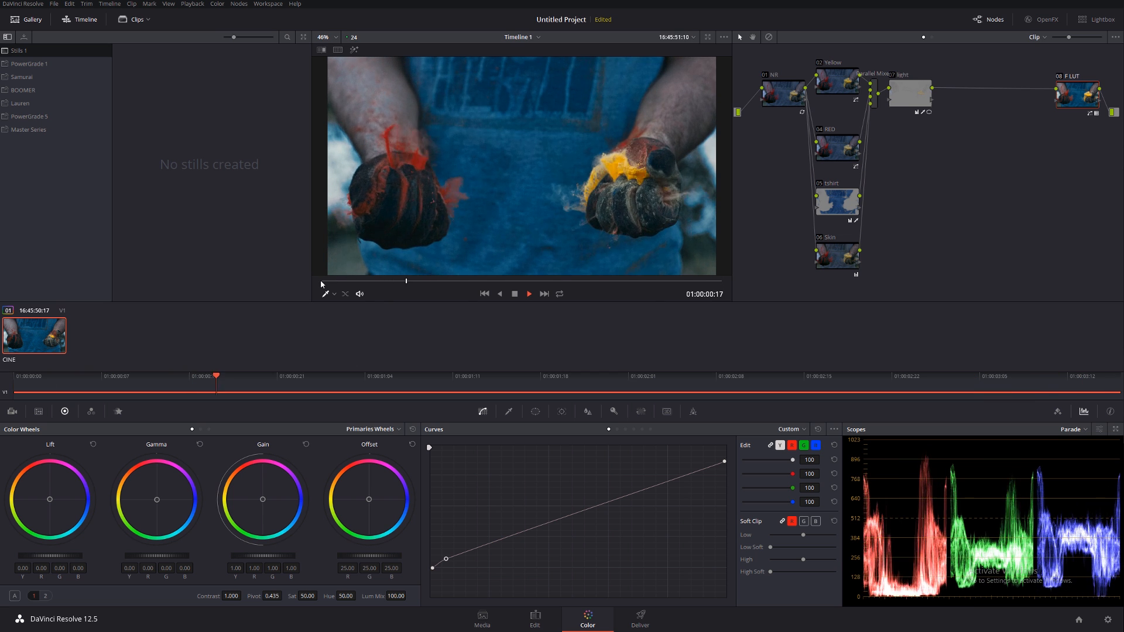
click(528, 293)
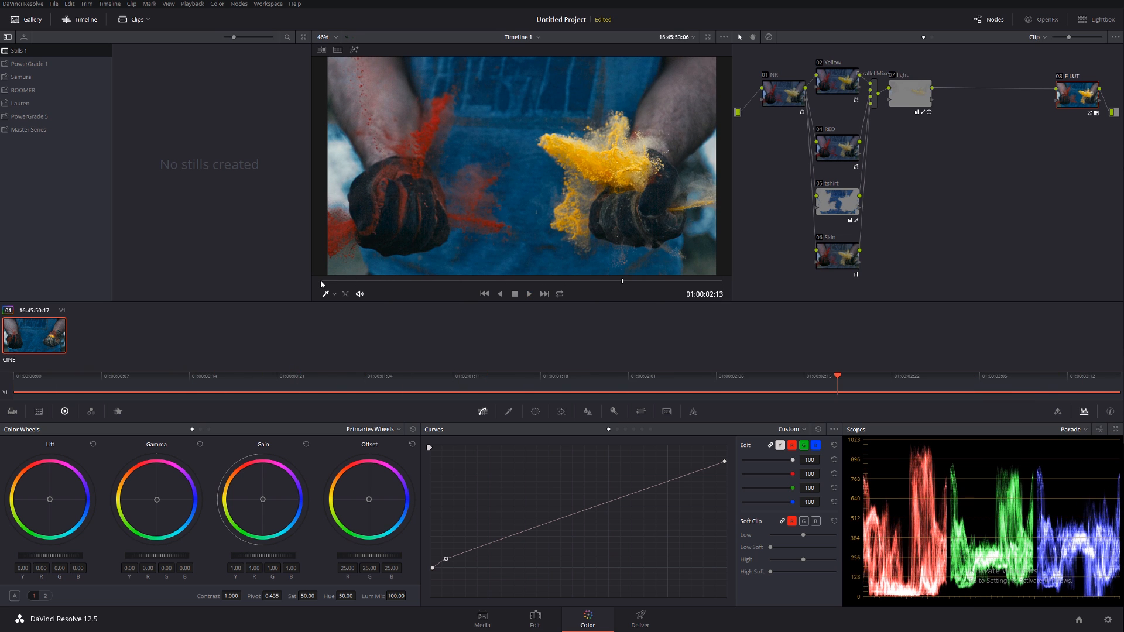